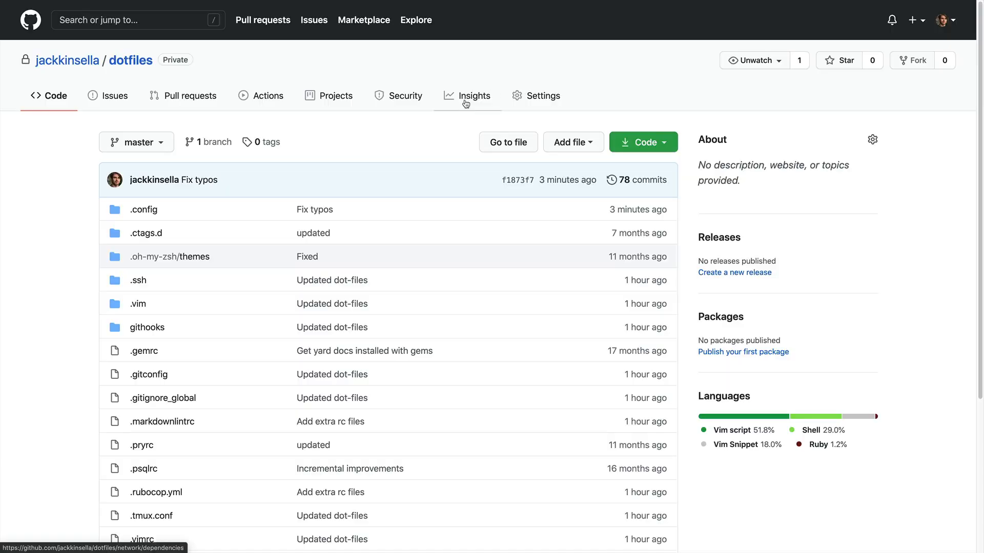
mouse_move(115, 76)
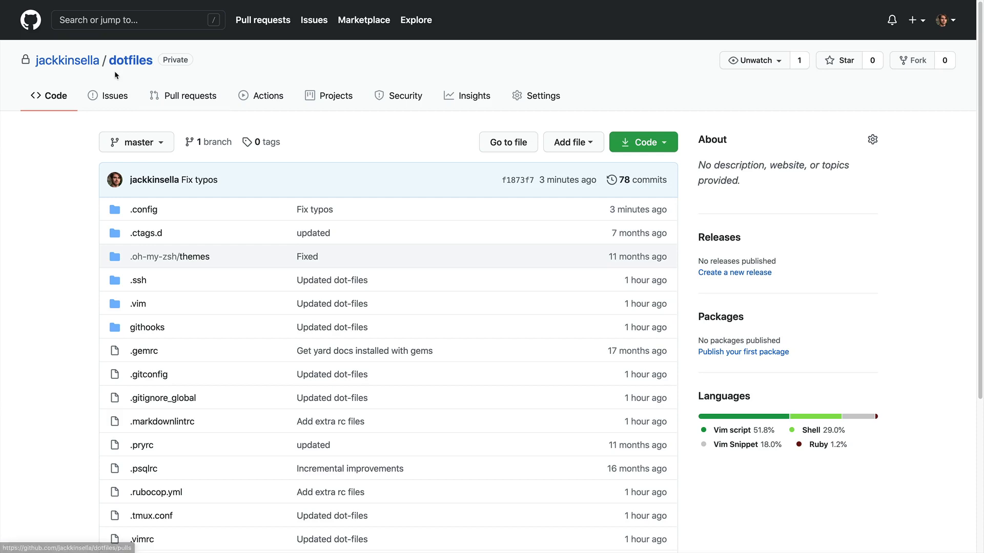
mouse_move(191, 60)
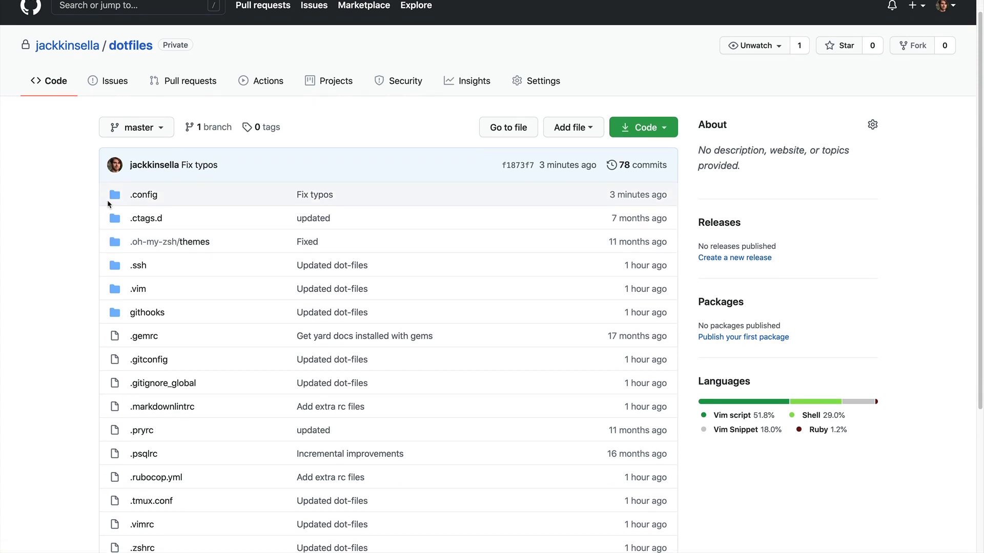
Confirm the current folder and $HOME are both /Users/jack, then run git init.
scroll(down, 3)
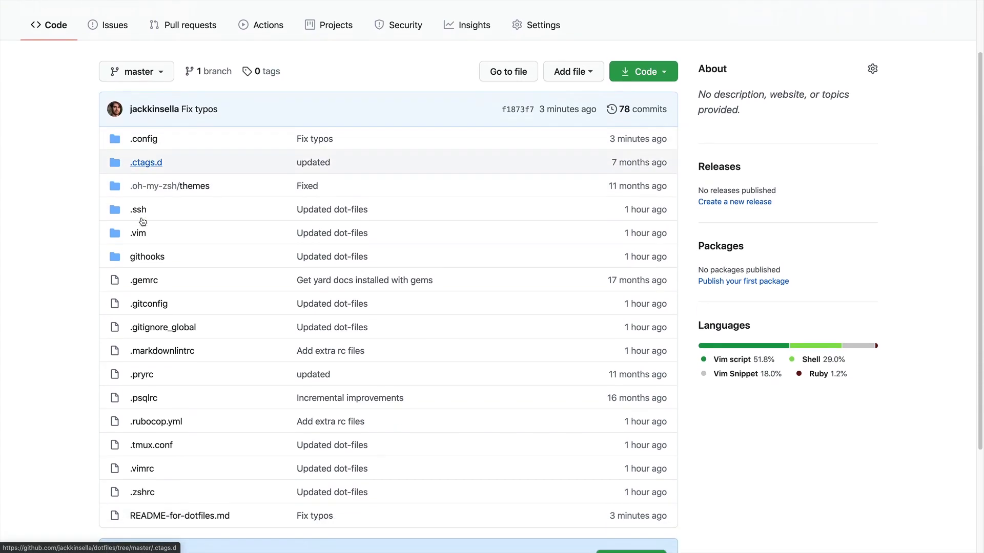
scroll(down, 3)
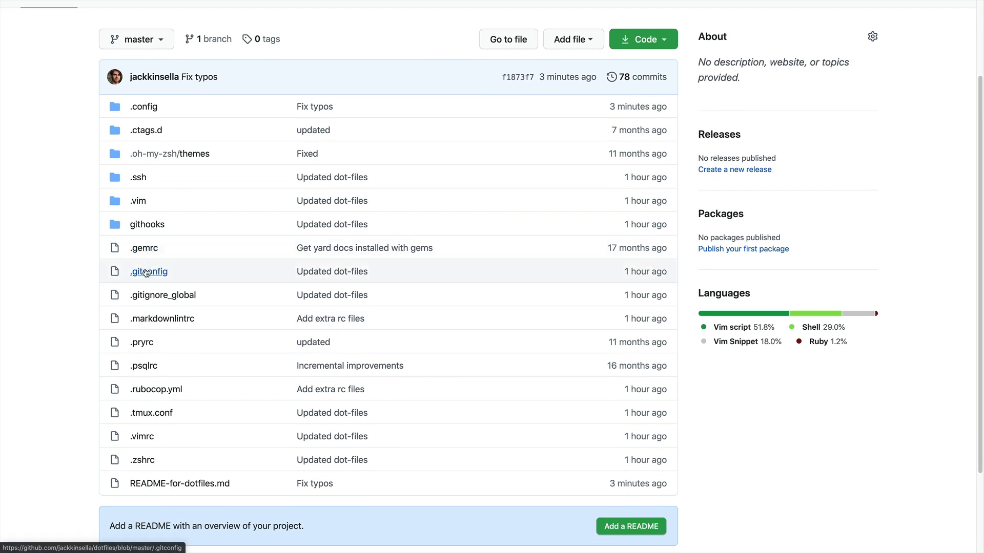
mouse_move(142, 341)
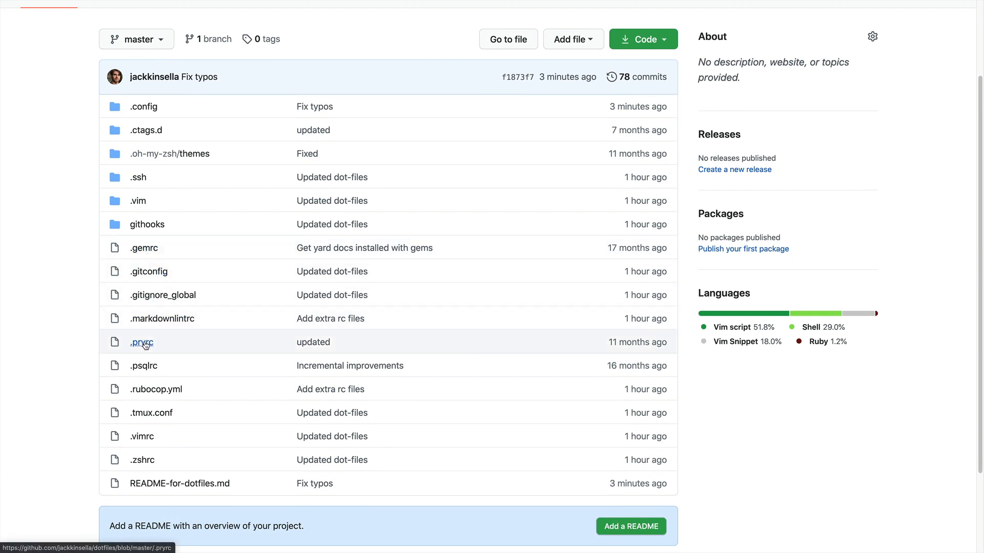
mouse_move(142, 341)
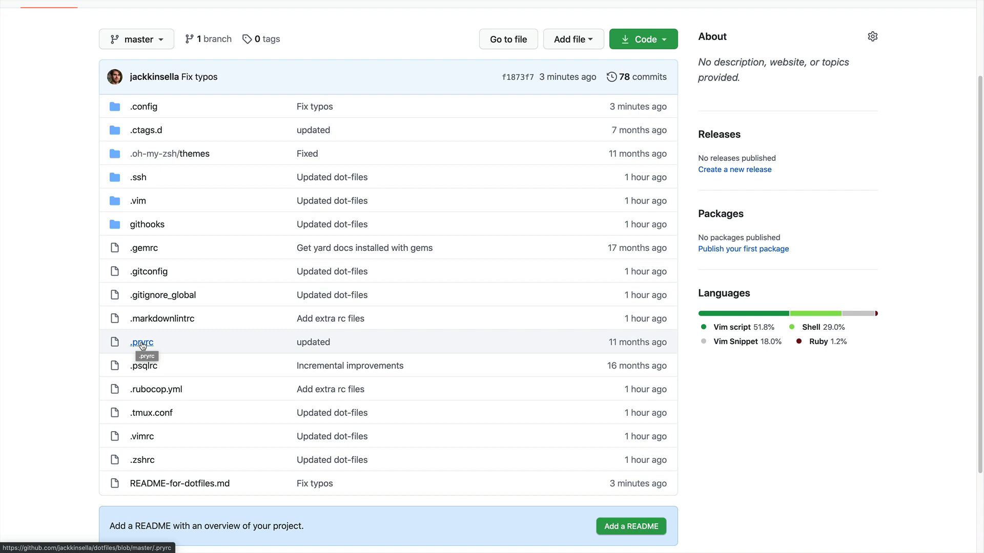
mouse_move(143, 365)
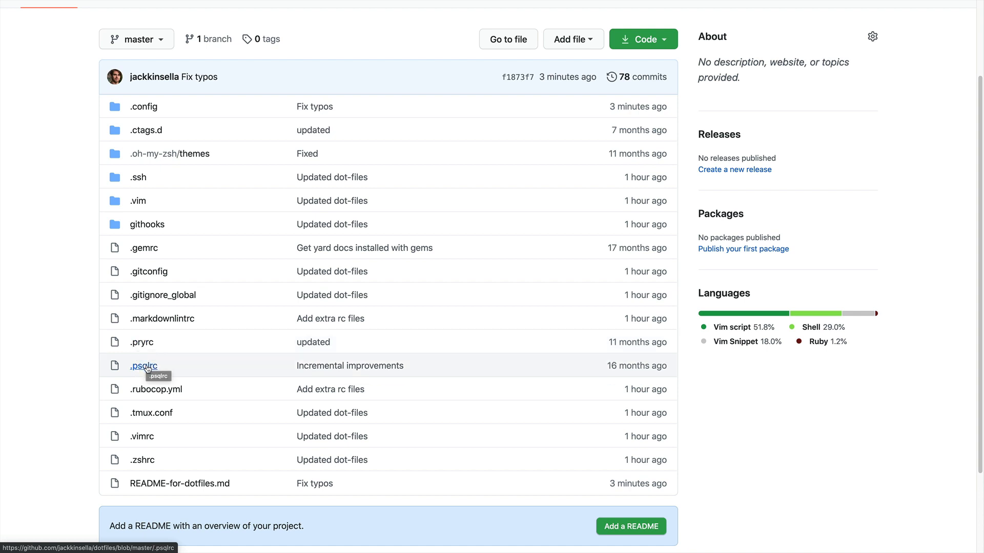
mouse_move(151, 413)
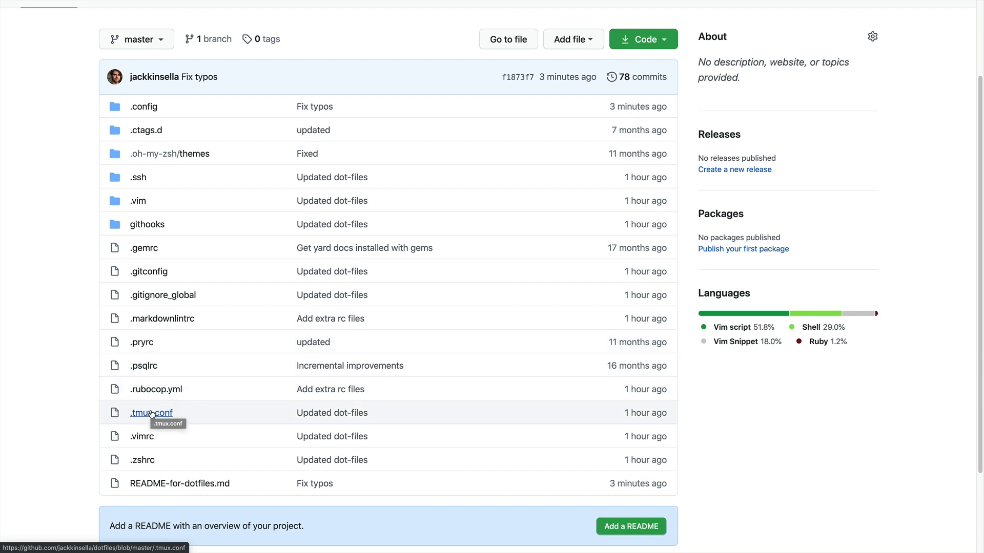
mouse_move(141, 436)
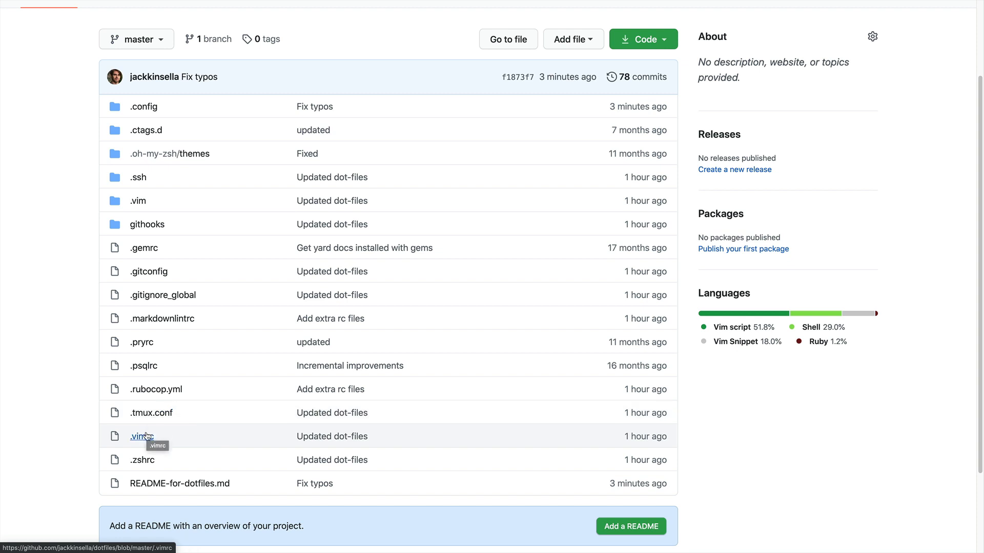
mouse_move(142, 460)
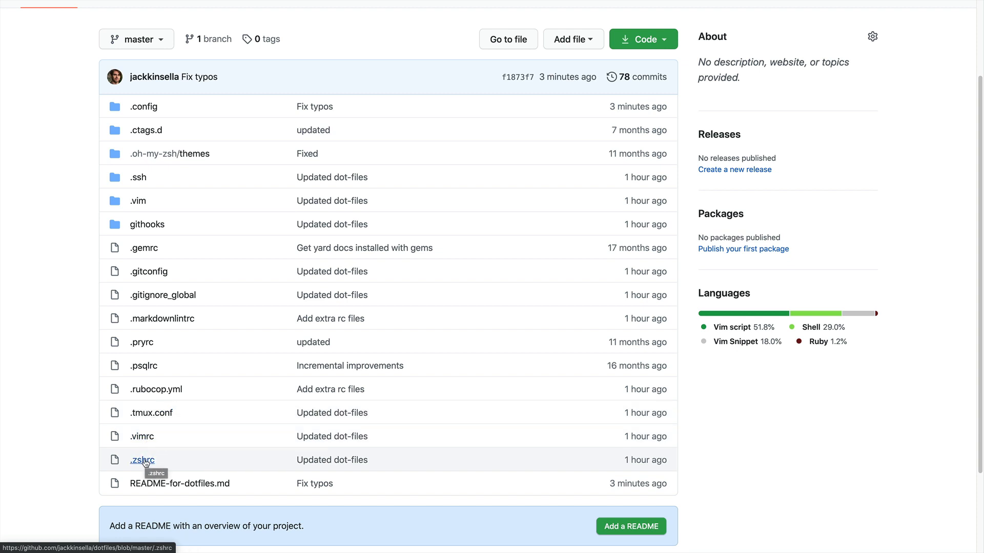
scroll(up, 3)
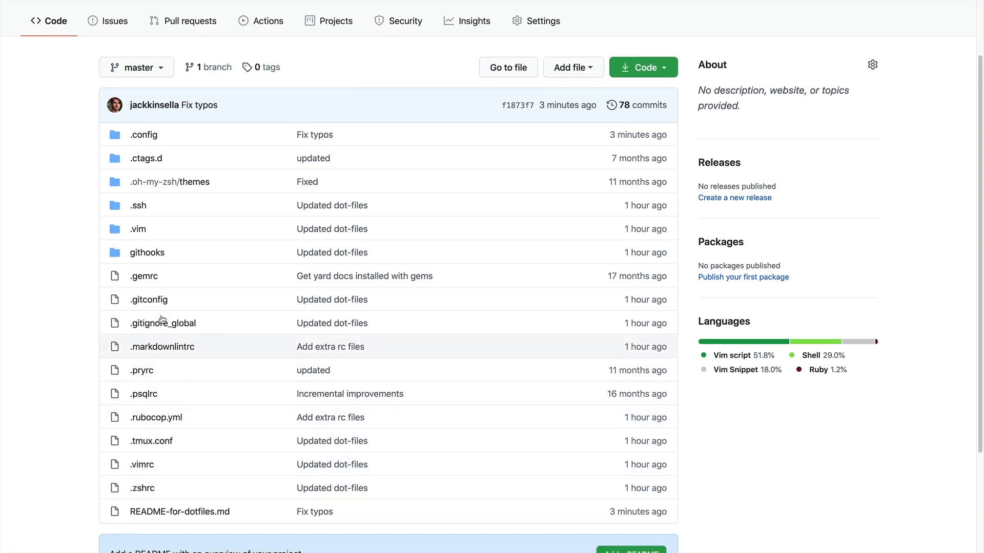
mouse_move(170, 182)
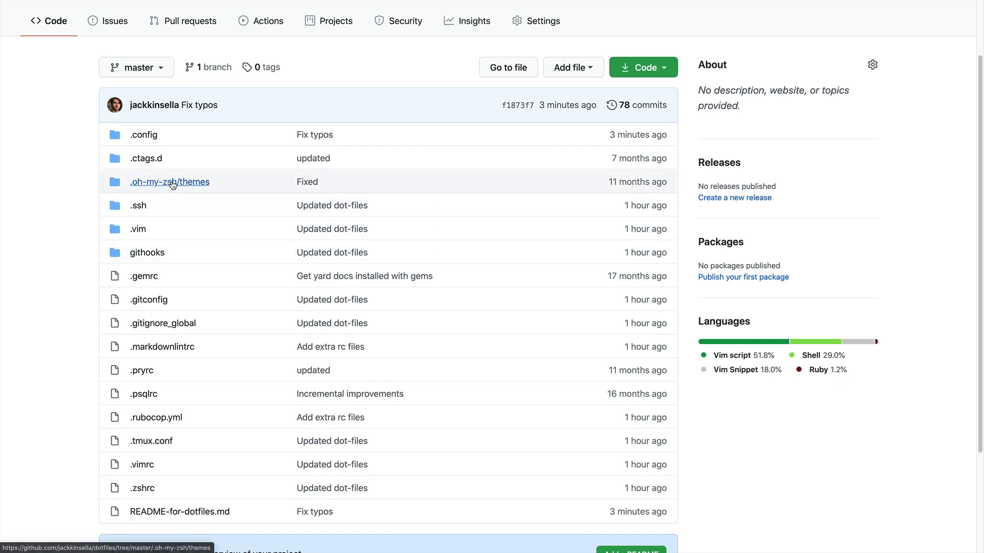
mouse_move(169, 182)
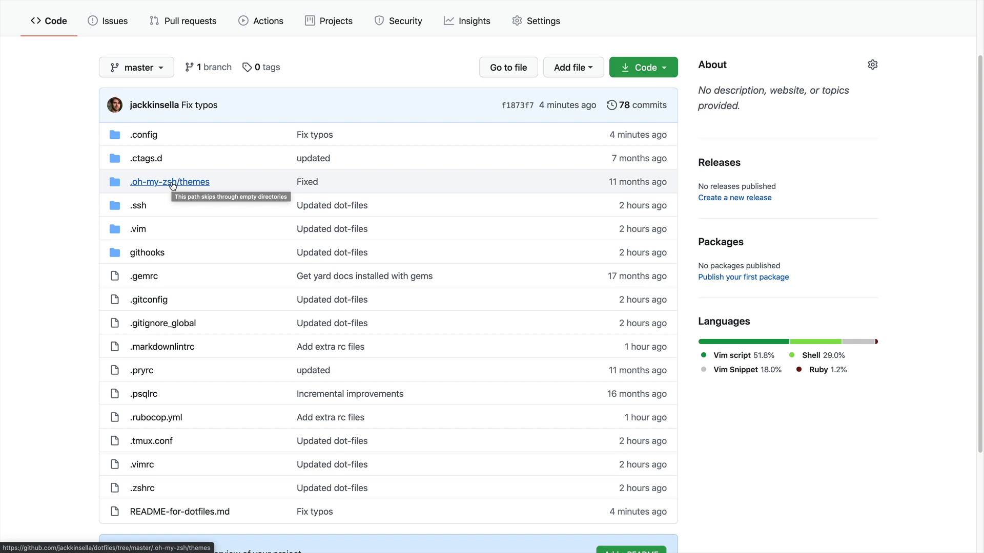
mouse_move(162, 242)
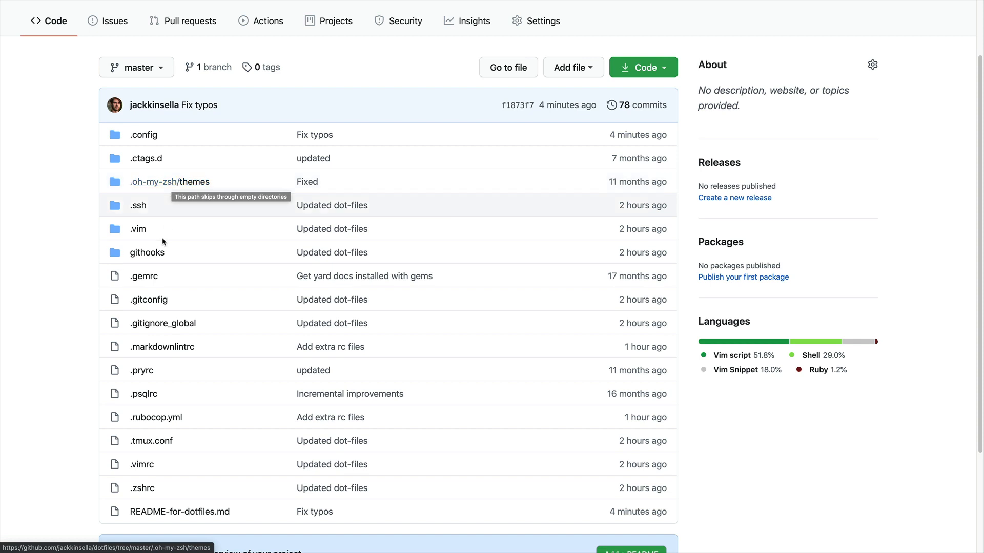
mouse_move(159, 465)
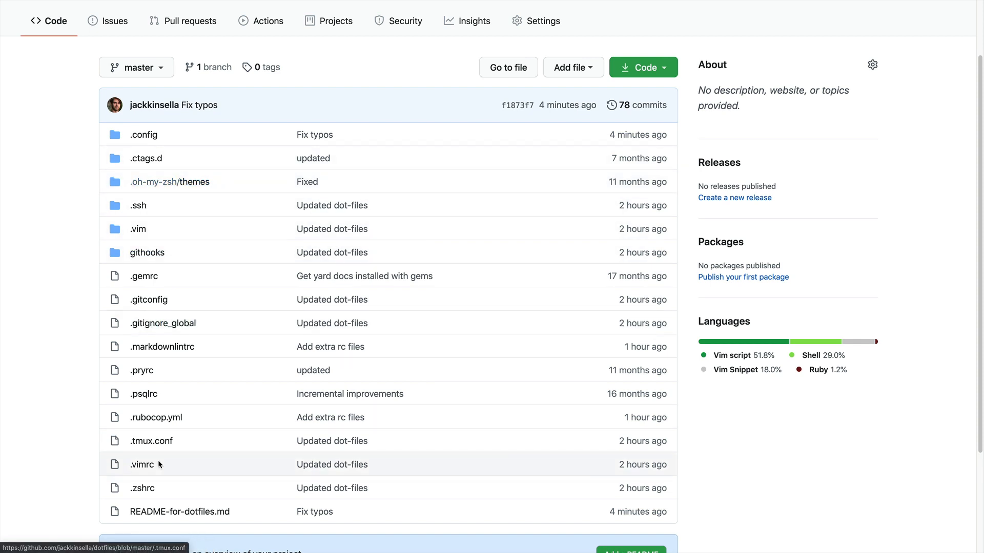
mouse_move(179, 511)
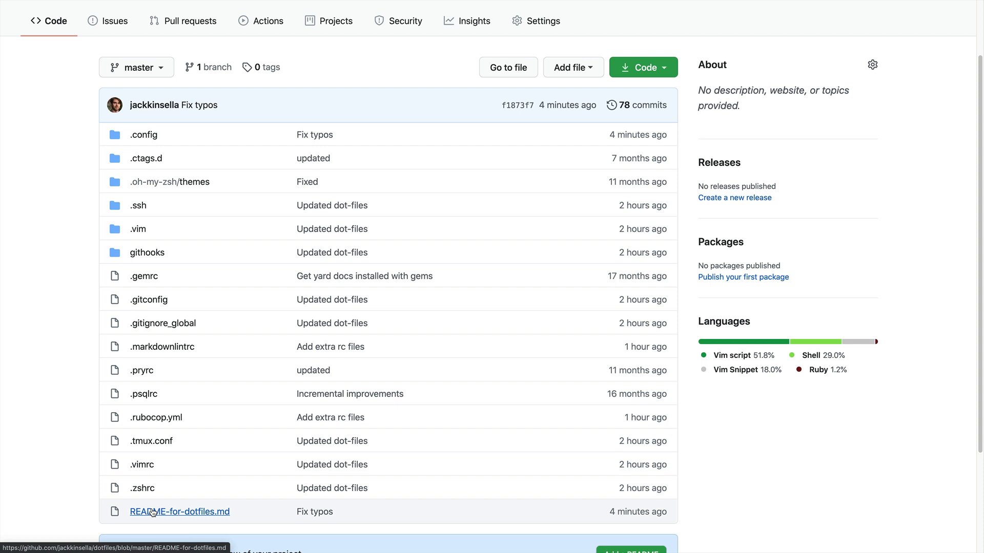
mouse_move(179, 511)
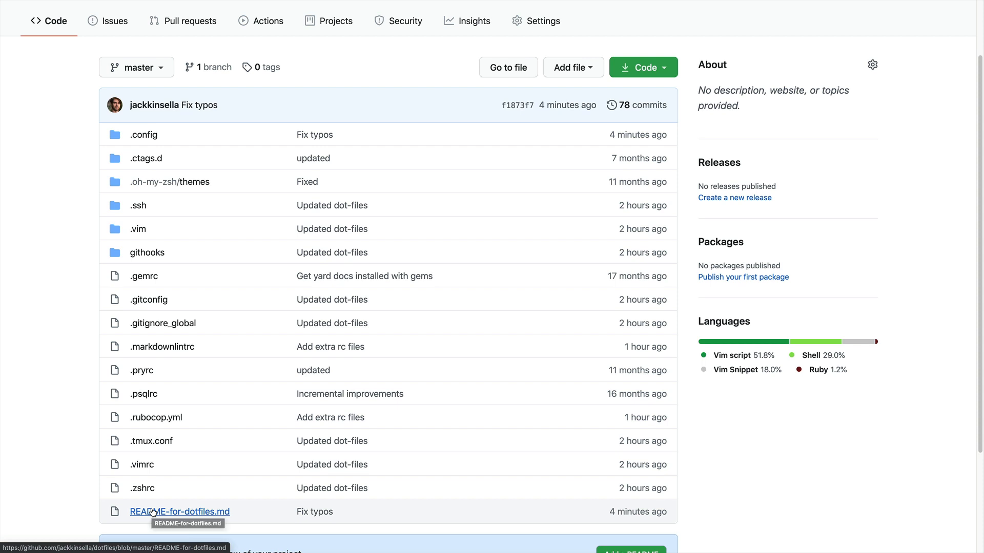
mouse_move(165, 393)
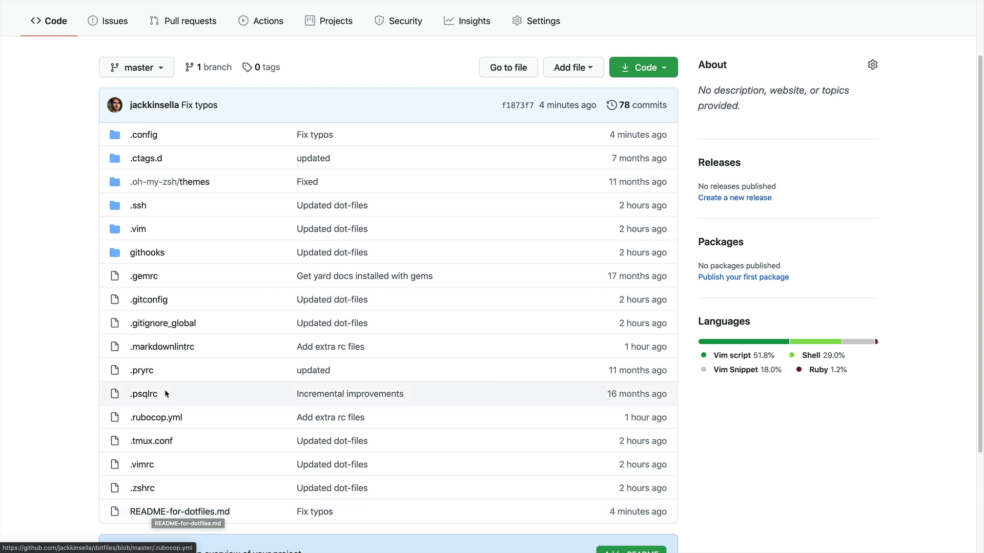
click(143, 134)
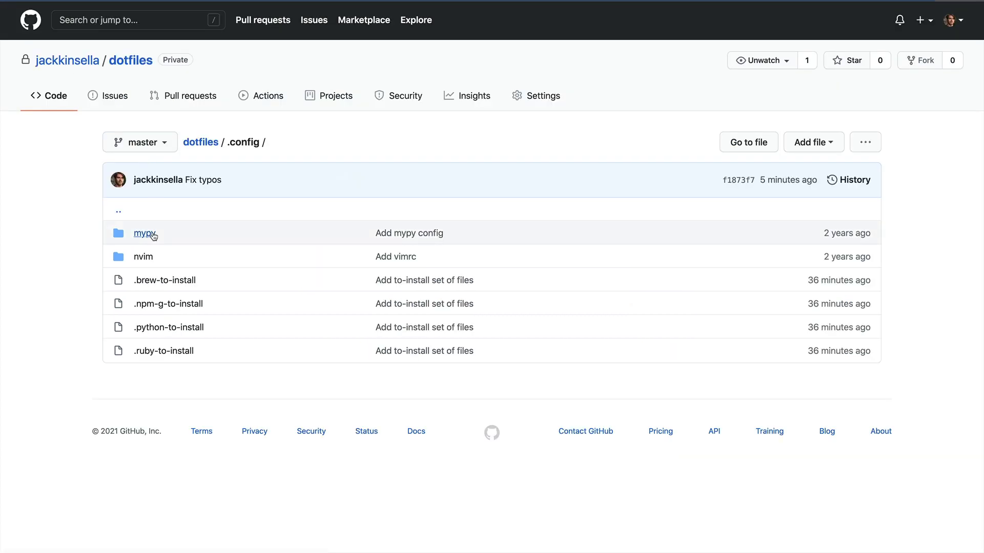
mouse_move(164, 280)
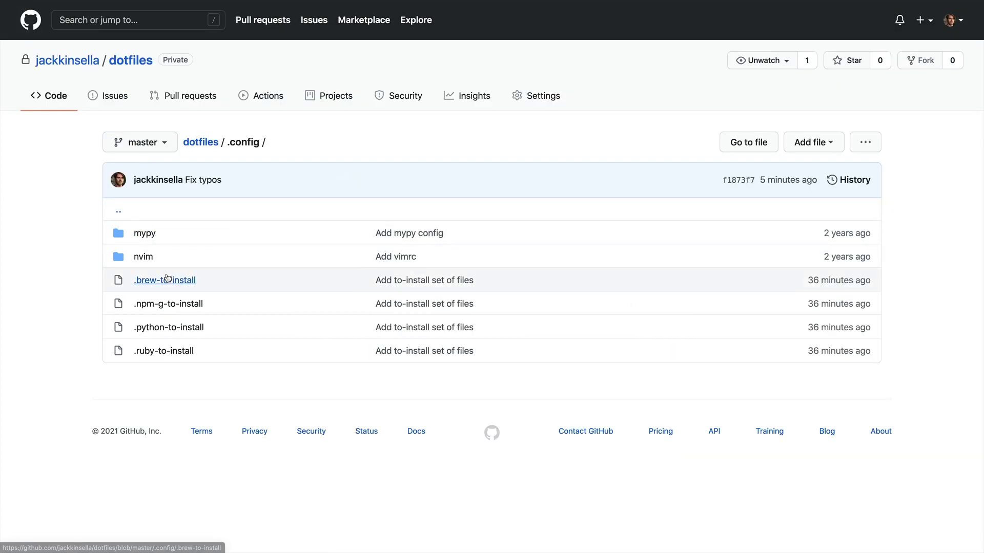
mouse_move(168, 307)
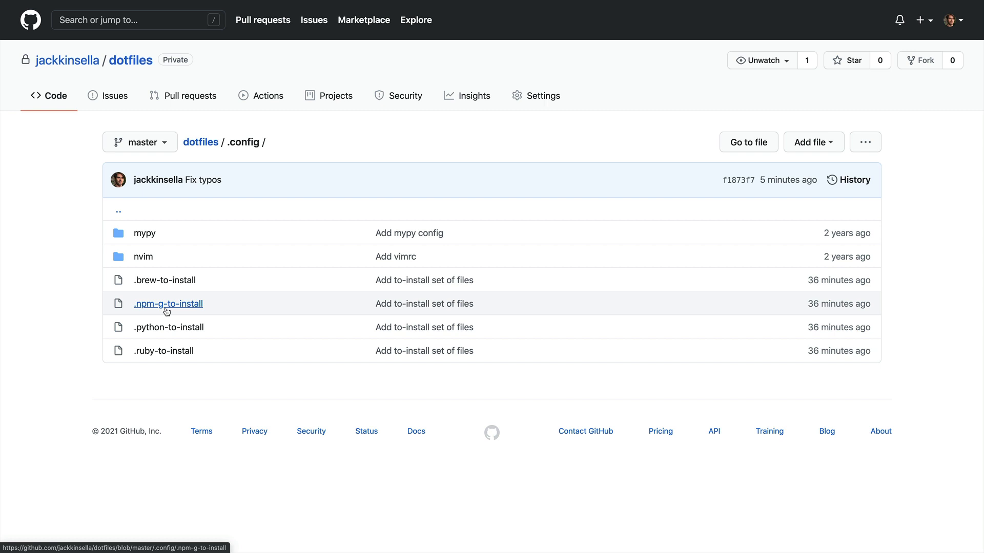
mouse_move(168, 327)
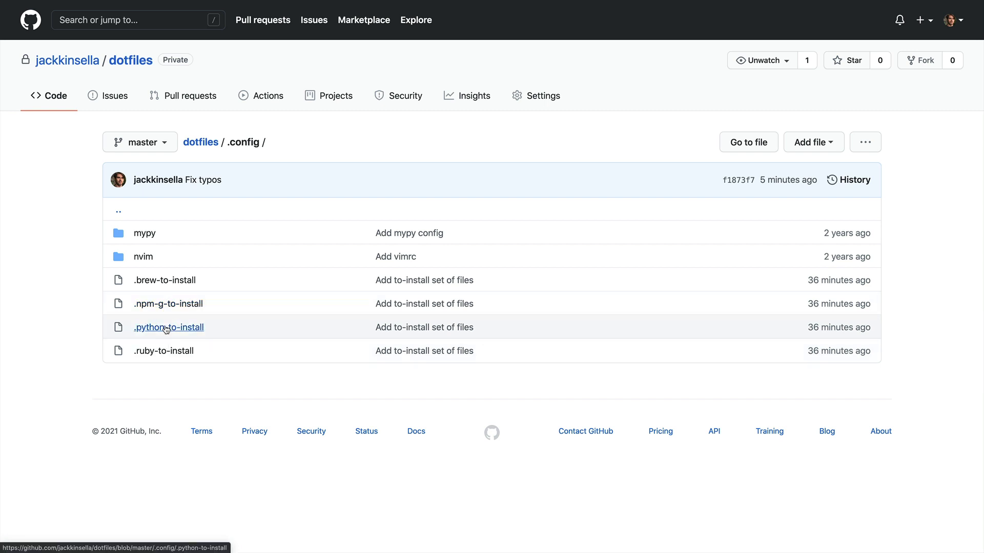
click(168, 304)
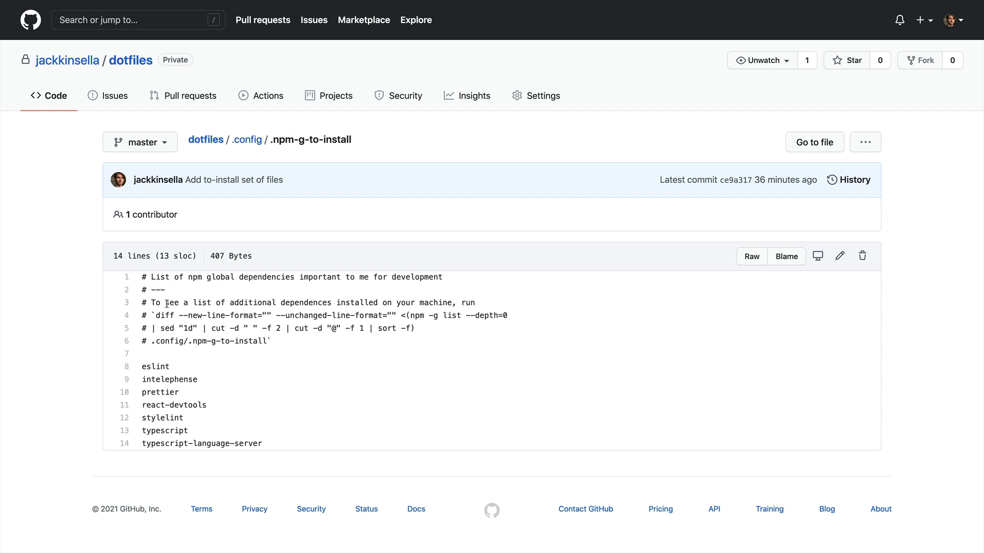
mouse_move(161, 366)
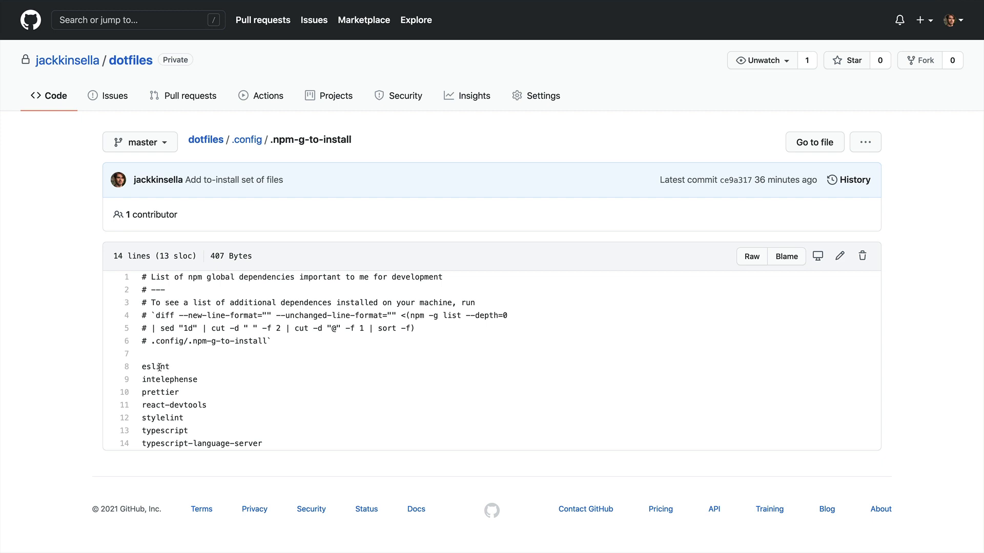
mouse_move(162, 380)
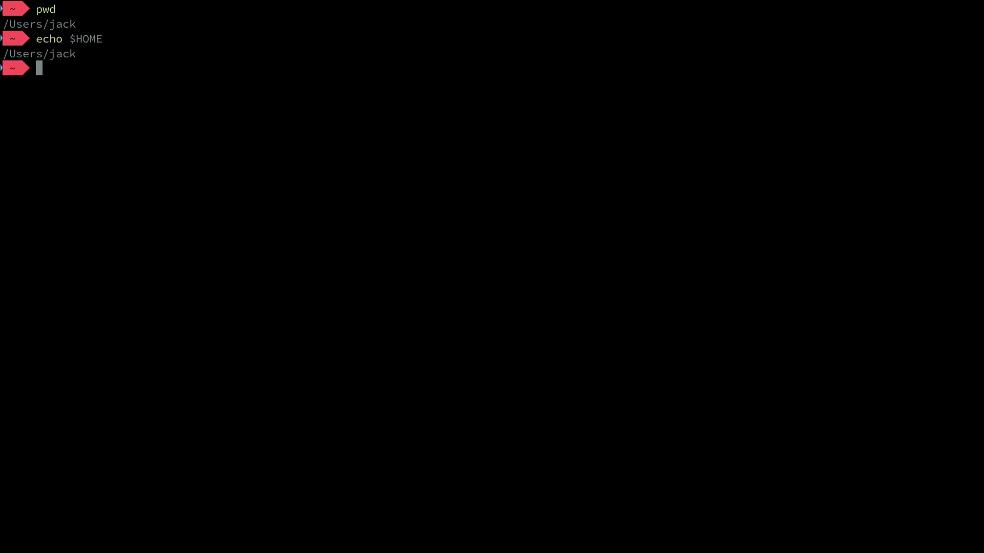
text(git init)
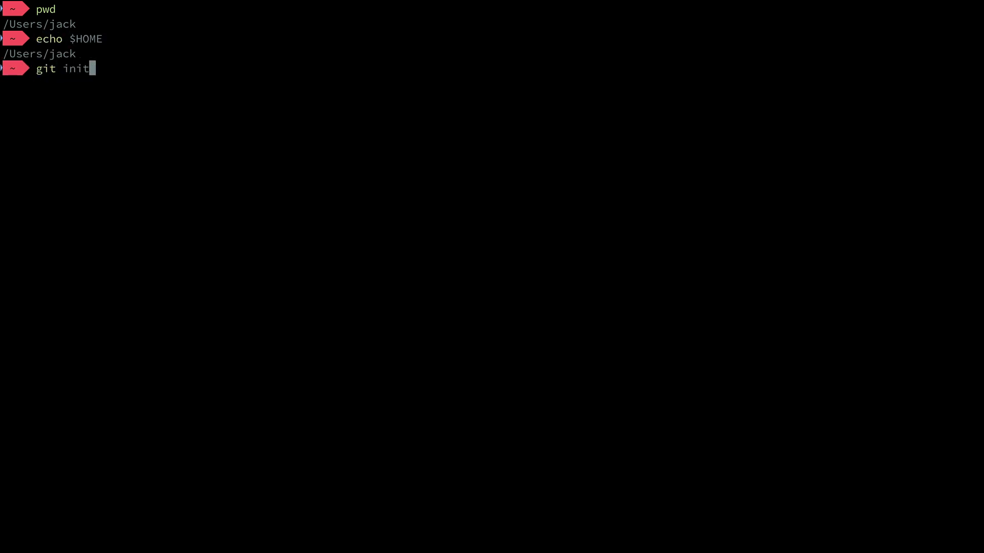
key(Return)
text(dotf)
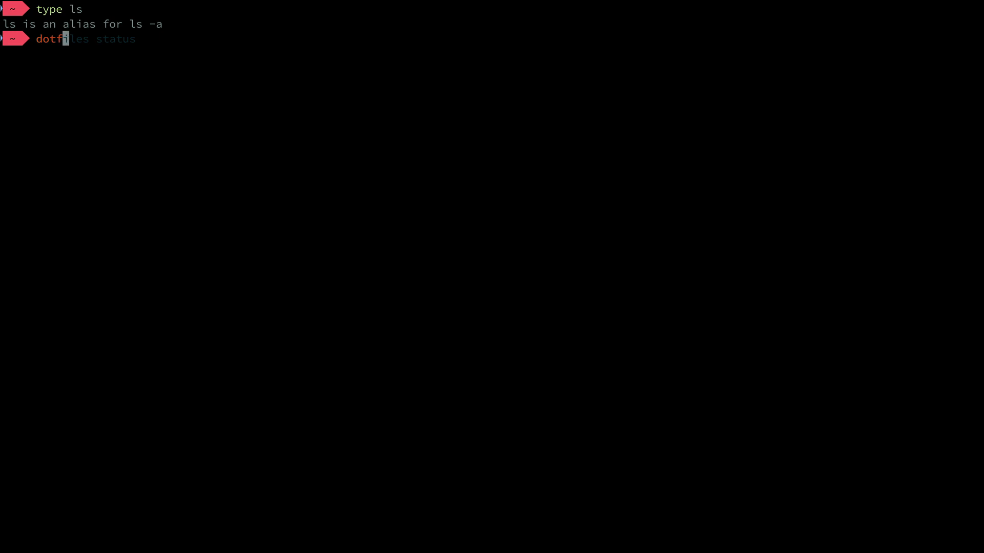
Print the dotfiles alias: git with --git-dir=$HOME/.dotfiles and --work-tree=$HOME.
key(Return)
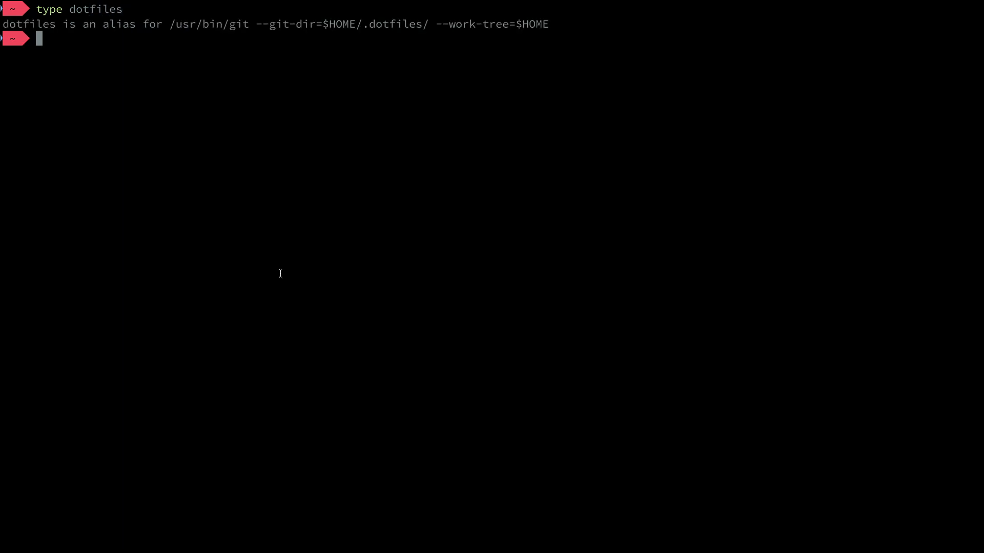
text(/usr/bin/git help)
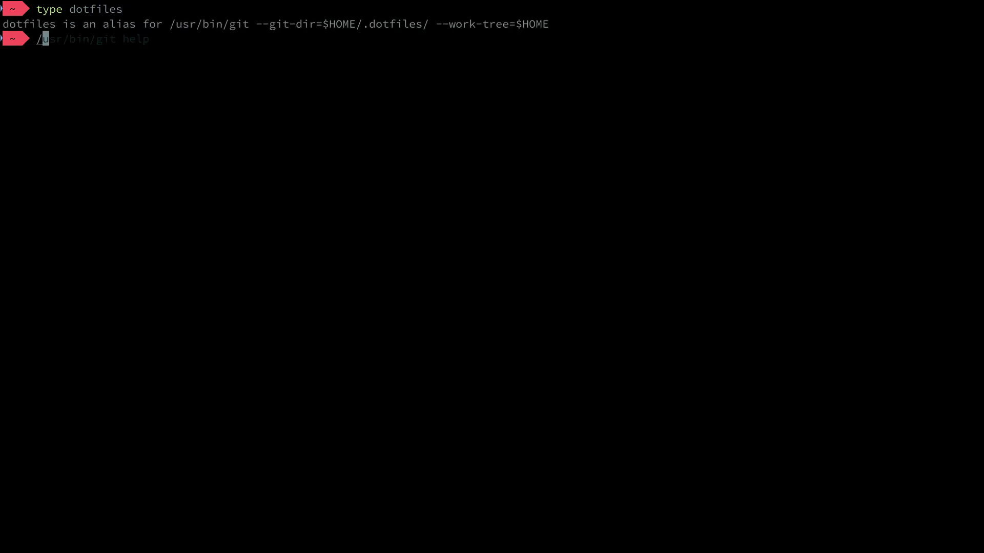
From ~/code/oxnotes4, run dotfiles status showing master with only githooks/pre-commit modified.
key(End)
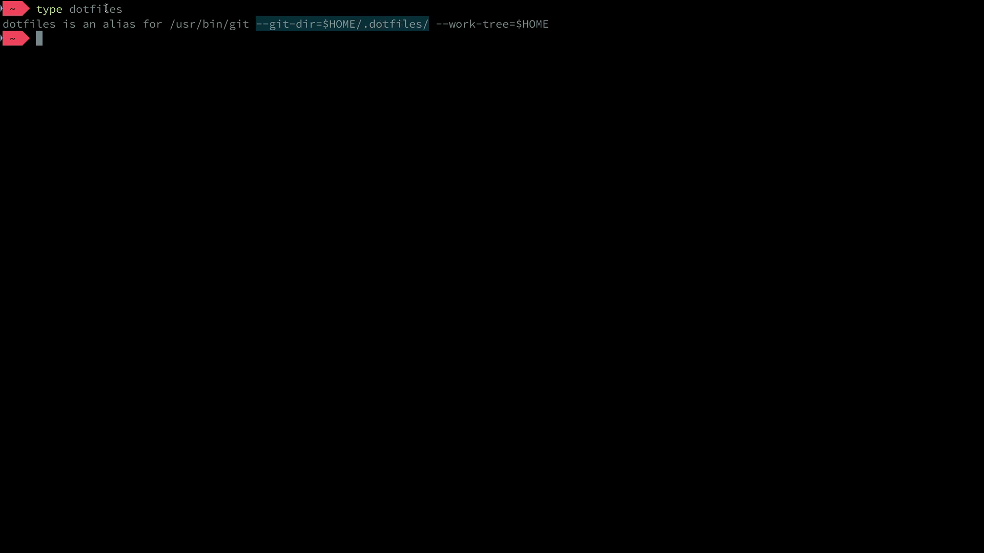
mouse_move(378, 24)
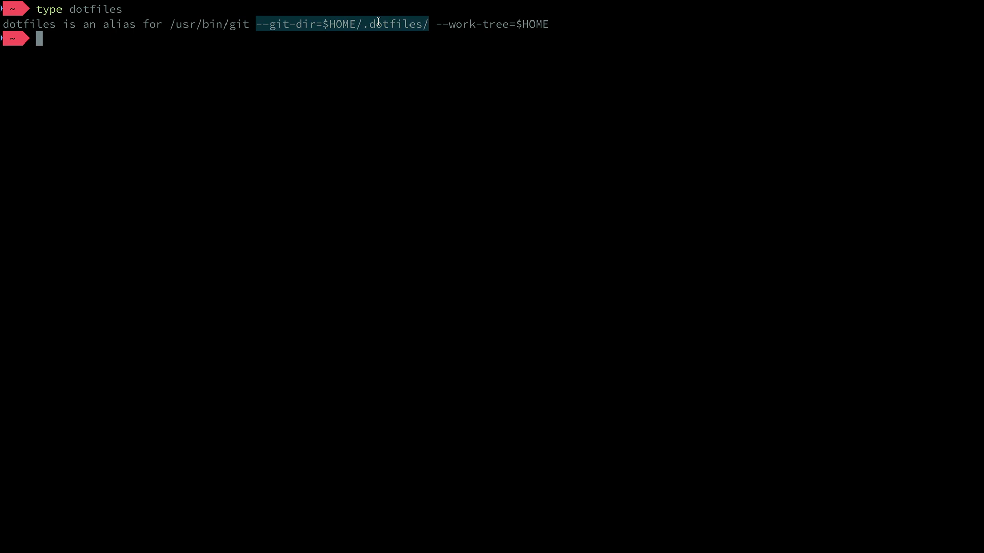
mouse_move(92, 10)
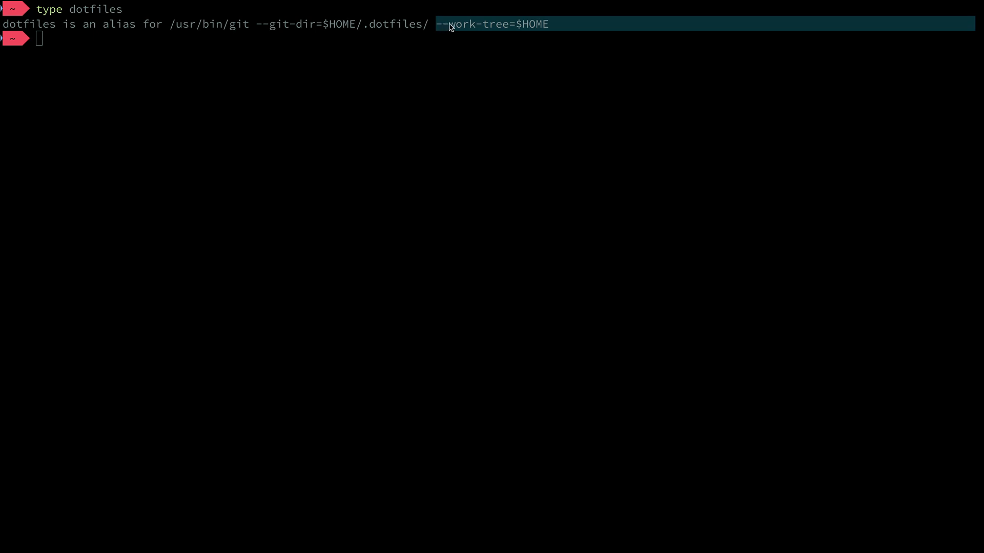
mouse_move(521, 29)
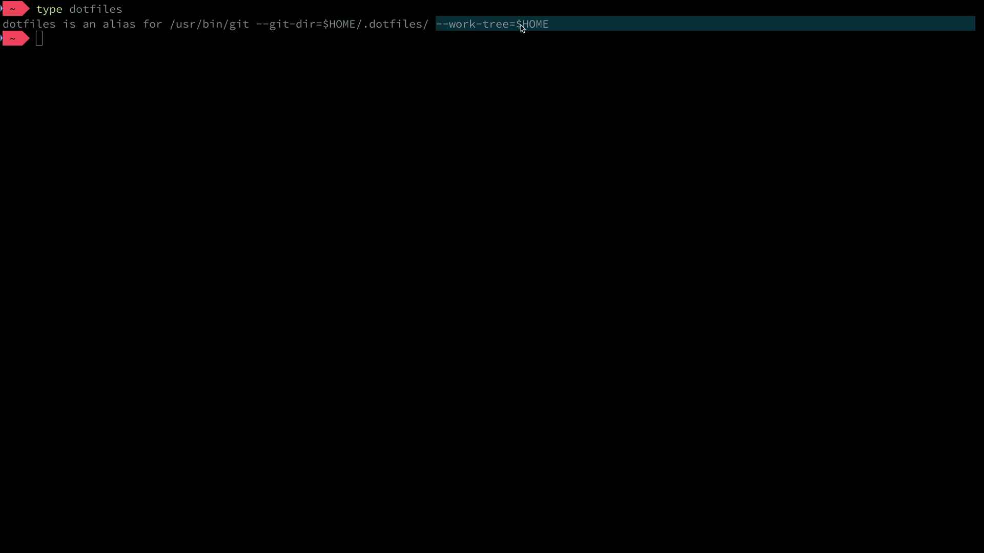
mouse_move(501, 28)
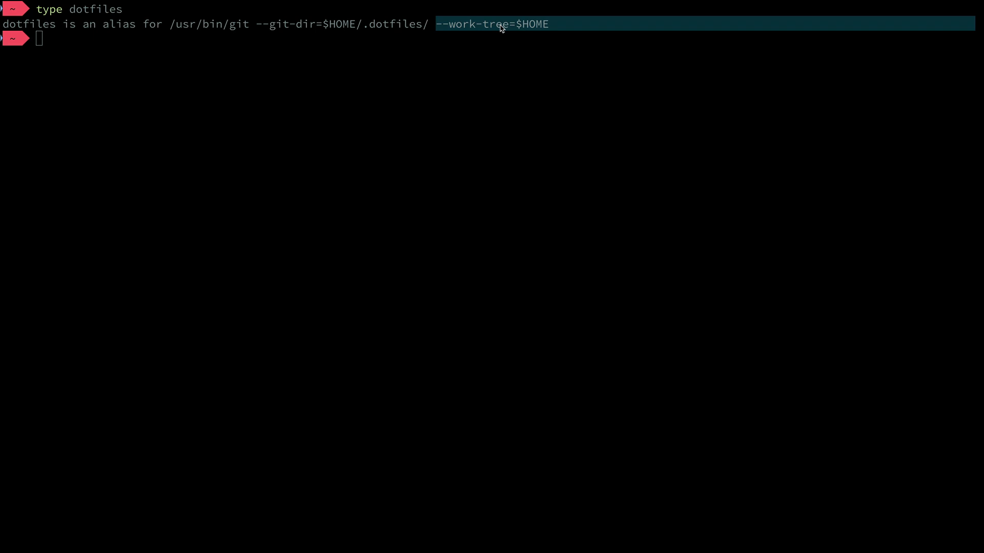
mouse_move(82, 11)
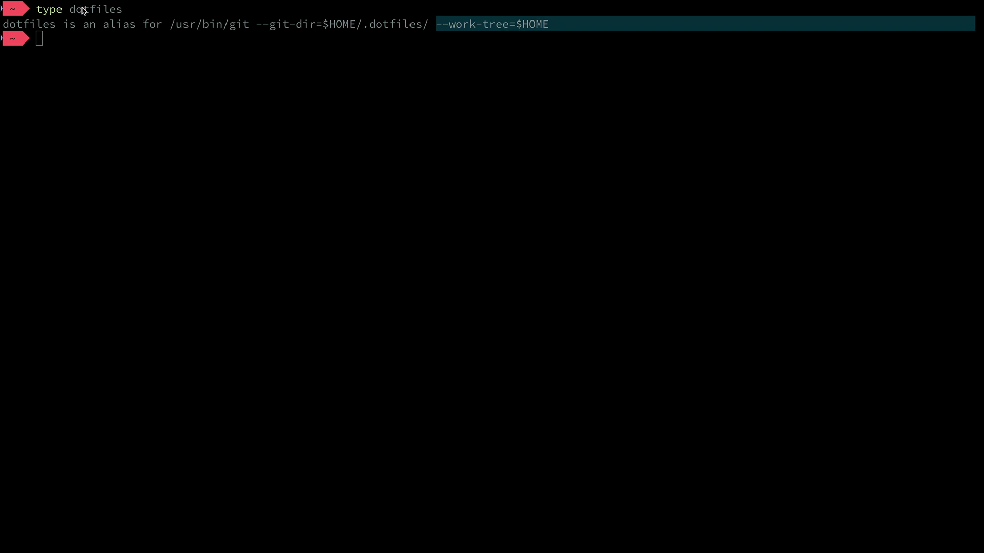
mouse_move(84, 24)
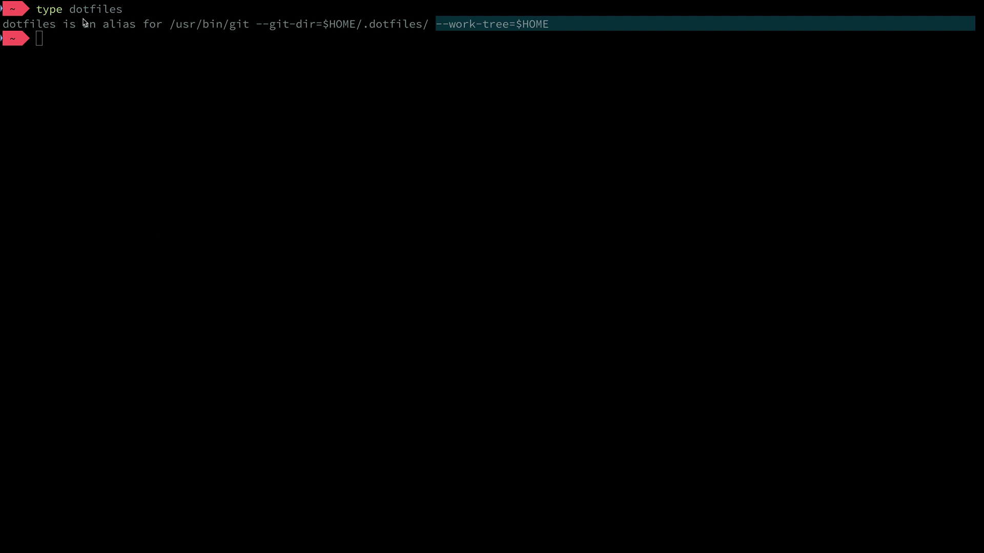
key(Return)
text(/usr/bin/git --git-dir=$HOME/.dotfiles/ status)
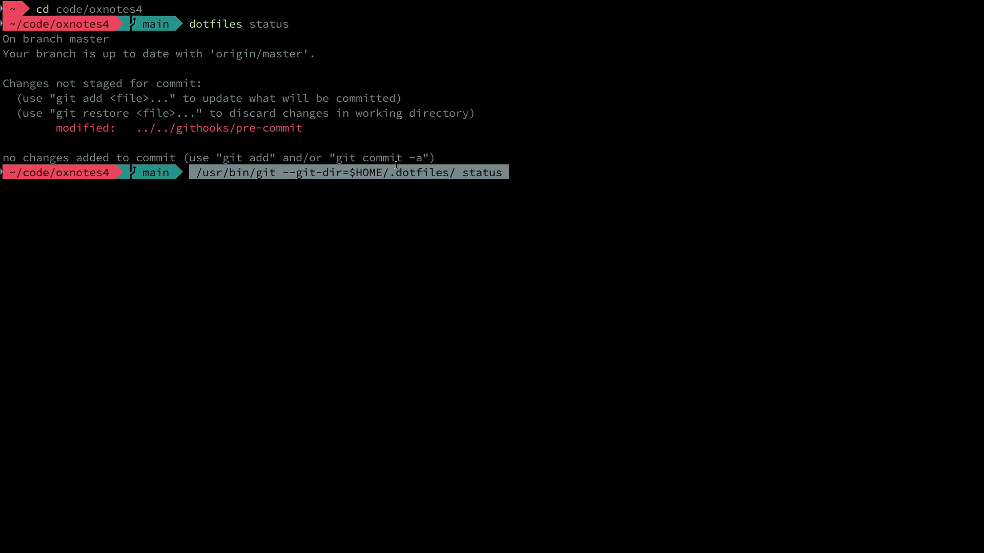
Run git with only --git-dir=$HOME/.dotfiles status, listing every tracked config file as deleted.
key(Return)
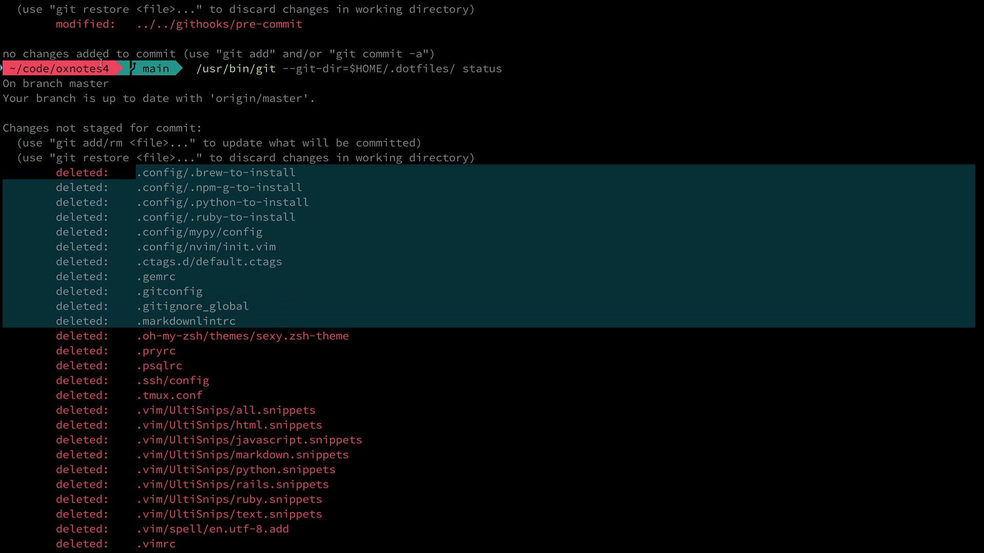
scroll(up, 3)
text(type dotfiles)
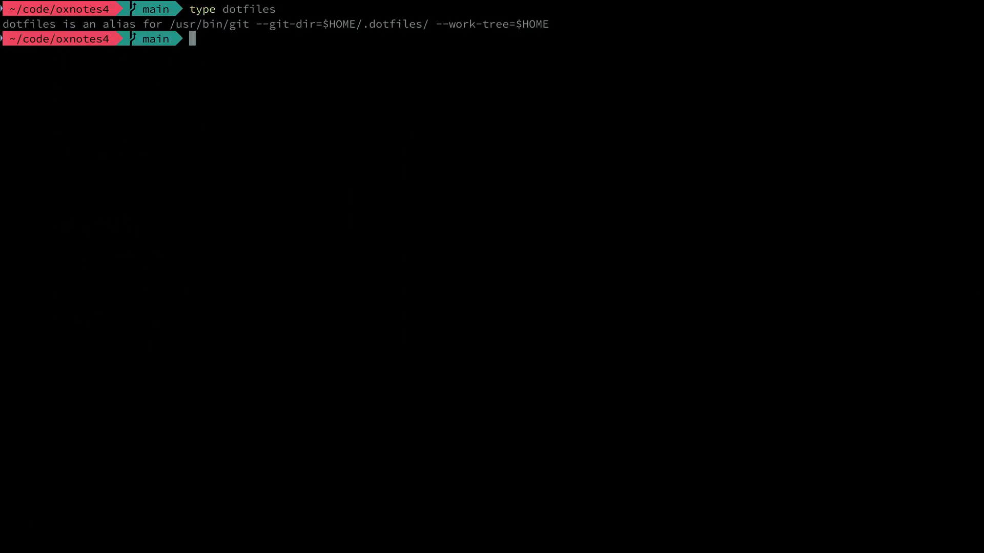
Show oxnotes4's own git status is clean on main, then move to /tmp.
text(git status)
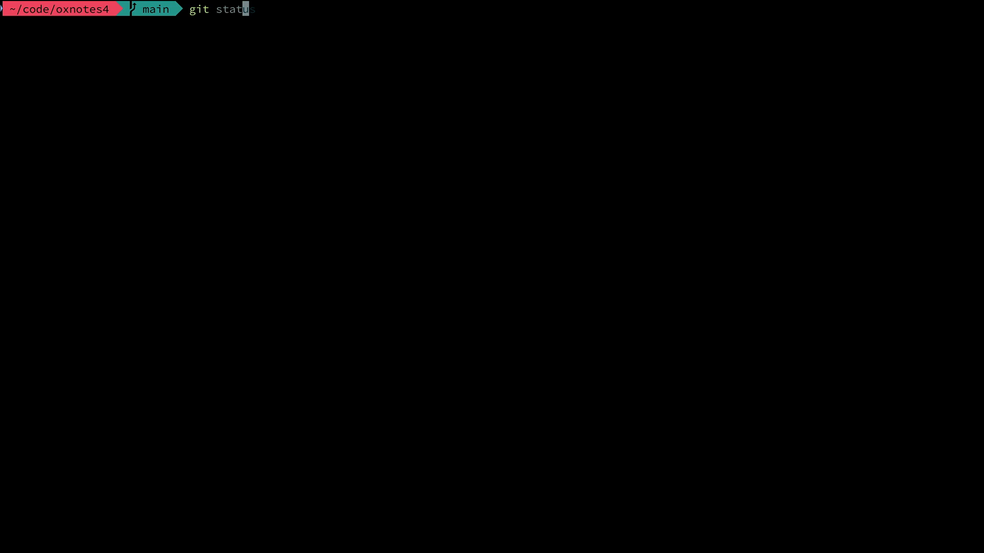
key(Return)
text(do)
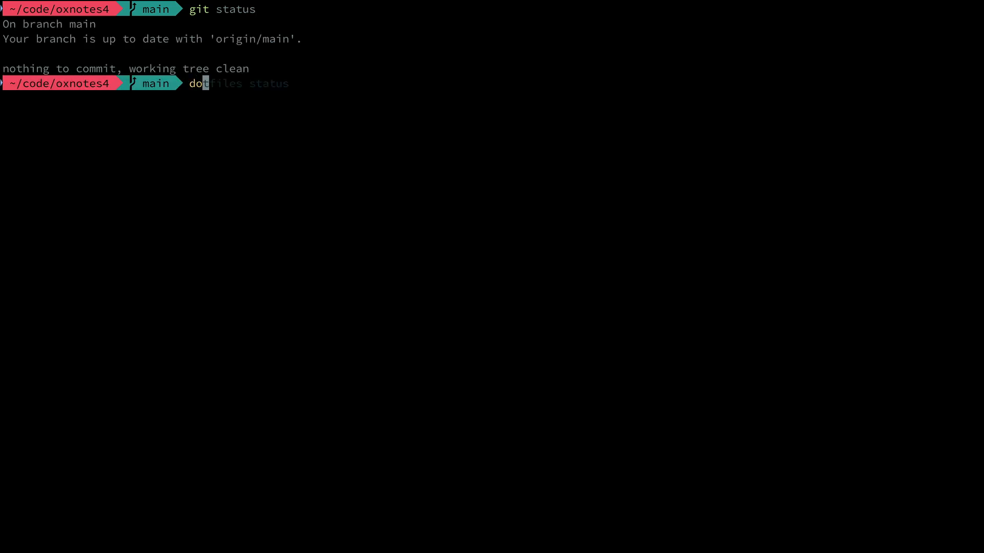
key(Return)
text(git init --bare .dotfiles)
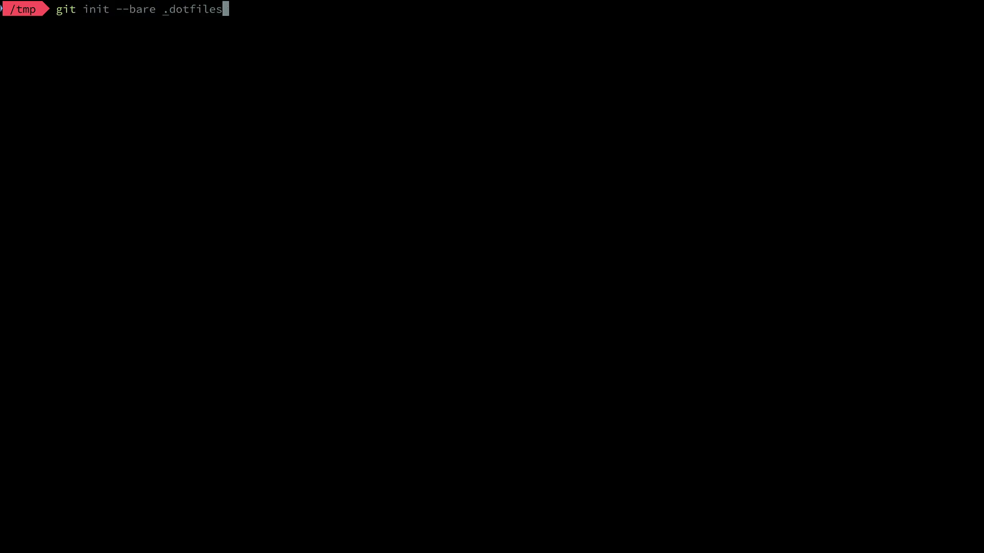
Create the empty bare .dotfiles repository in /tmp and enter its folder.
key(Return)
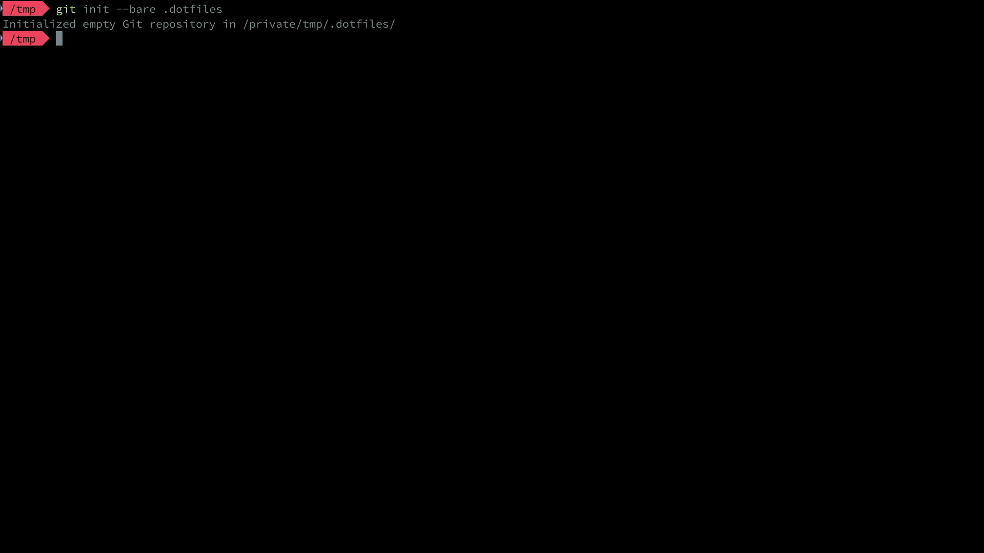
text(cd da)
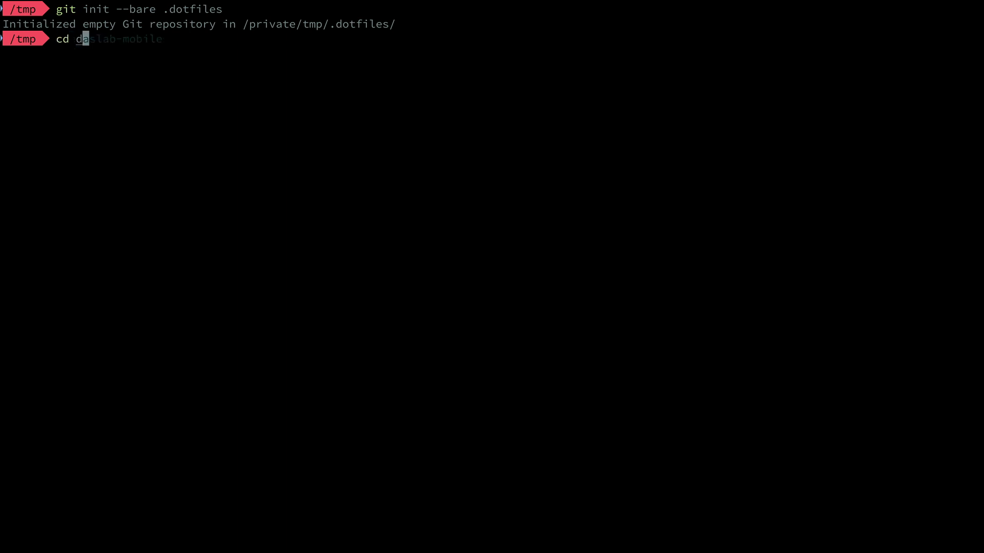
key(Return)
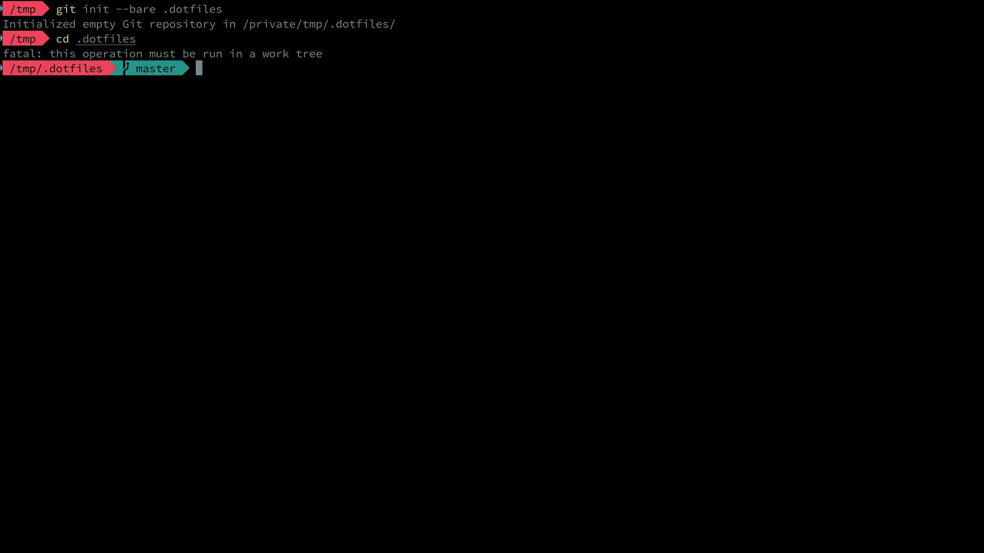
text(alias df2='/usr/bin/git --git-dir=/tmp/.dotfiles/ --work-tree=/tmp')
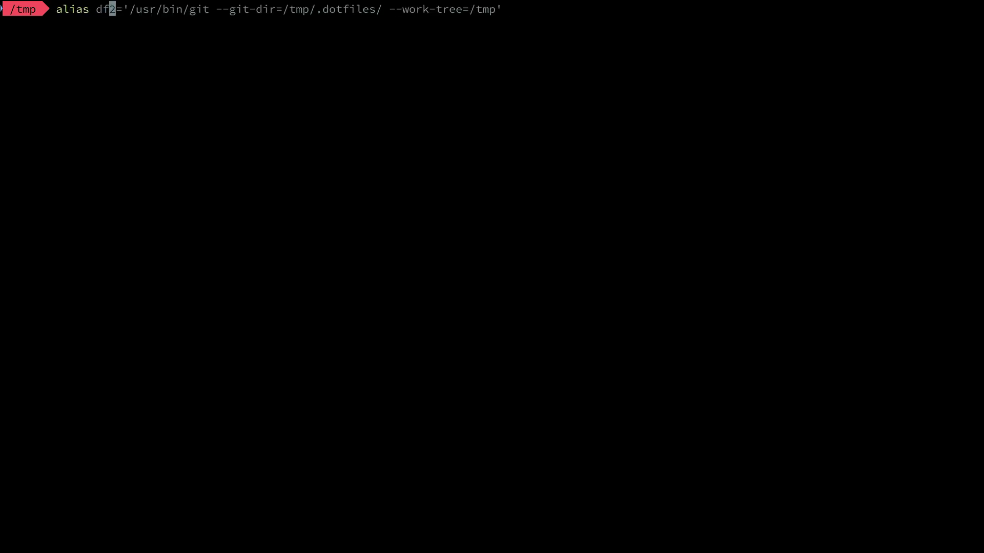
Define df2 as git with /tmp/.dotfiles git-dir and /tmp work-tree, hide untracked files, compare git and df2 status.
key(Return)
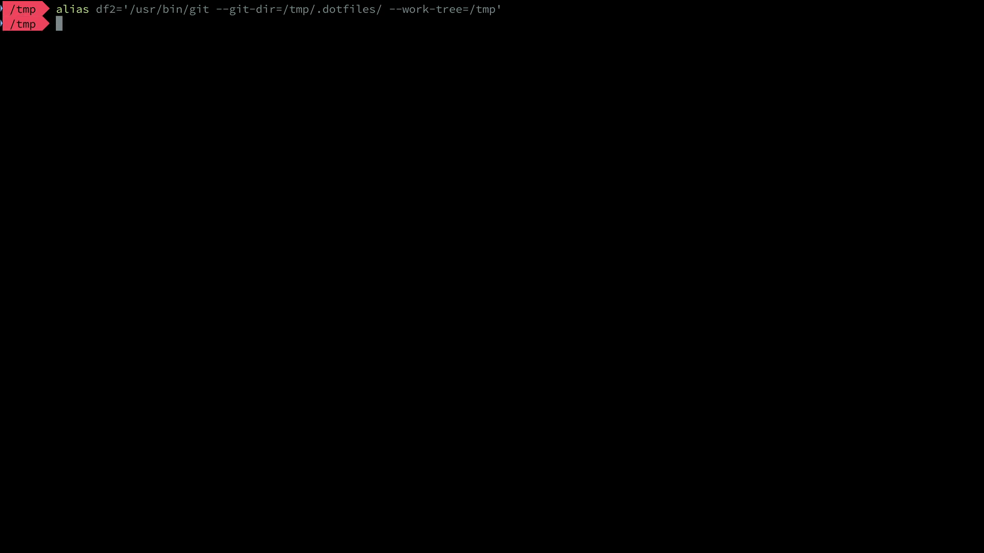
text(df2)
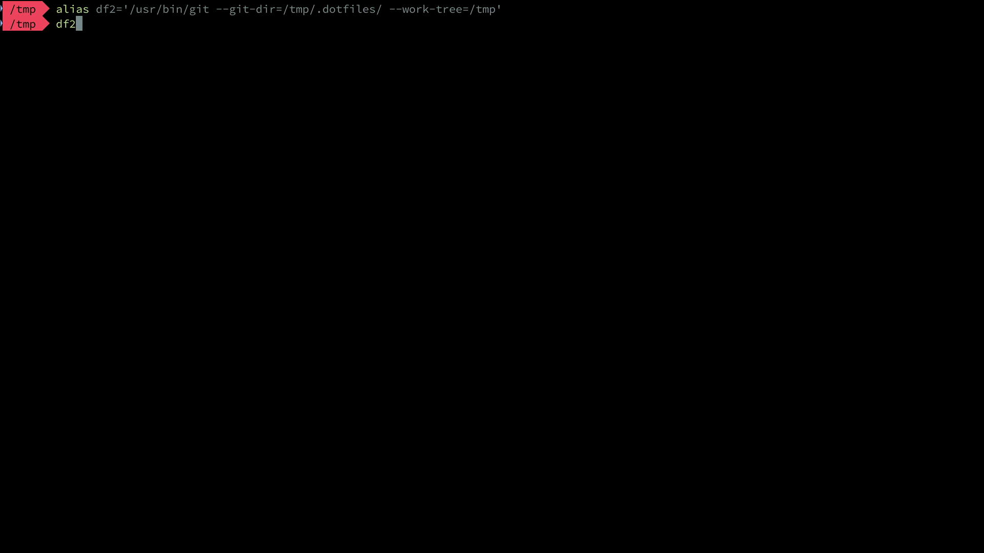
key(Return)
text(git st)
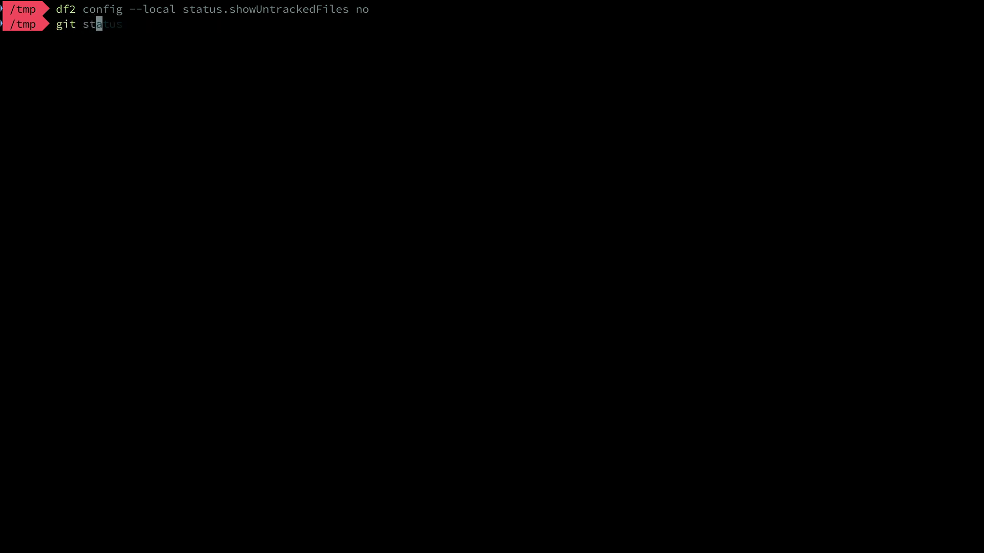
key(Return)
text(df2 status)
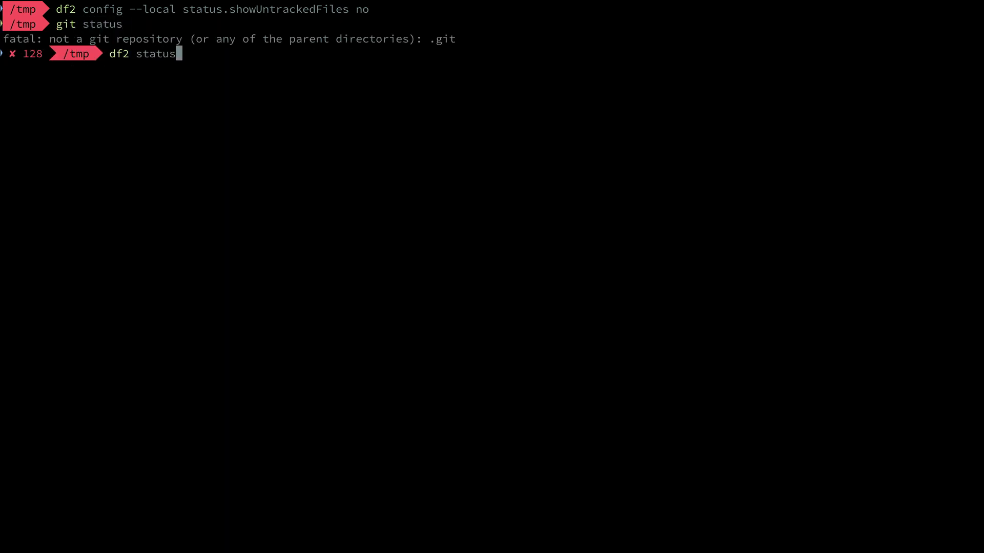
key(Return)
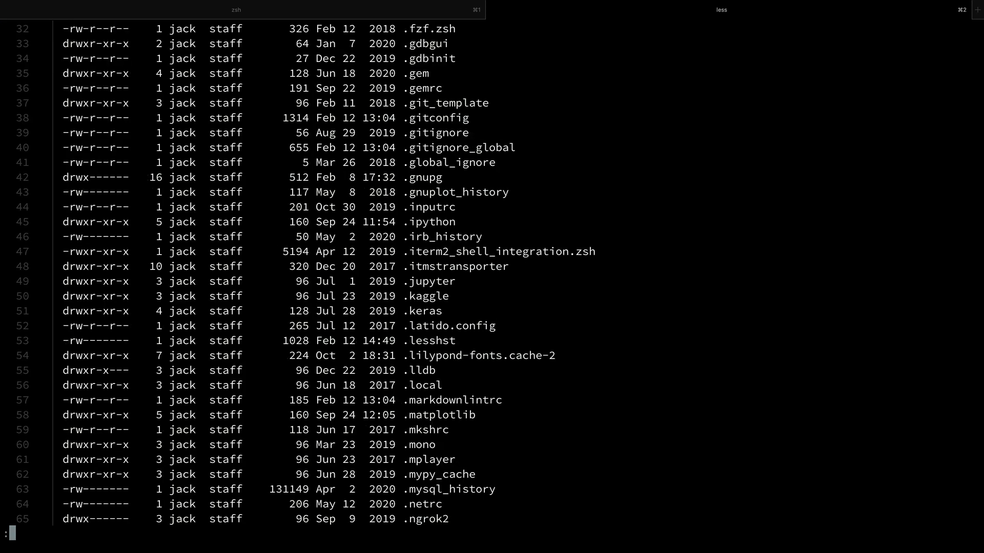
Page the home-folder listing down to its end at README-for-dotfiles.md, node_modules and yarn.lock.
scroll(down, 3)
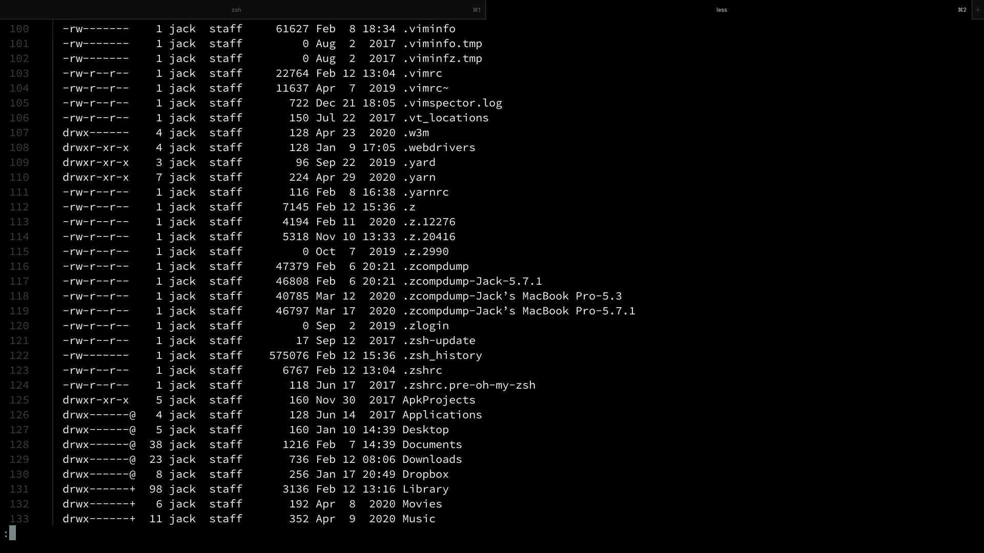
scroll(down, 3)
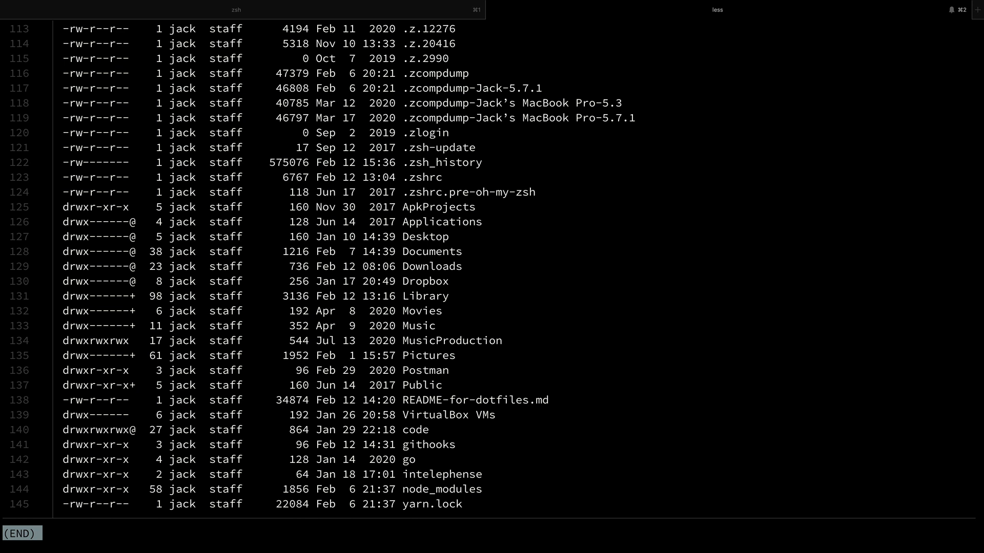
mouse_move(416, 333)
text(df2 commit -m "Add initial vim config")
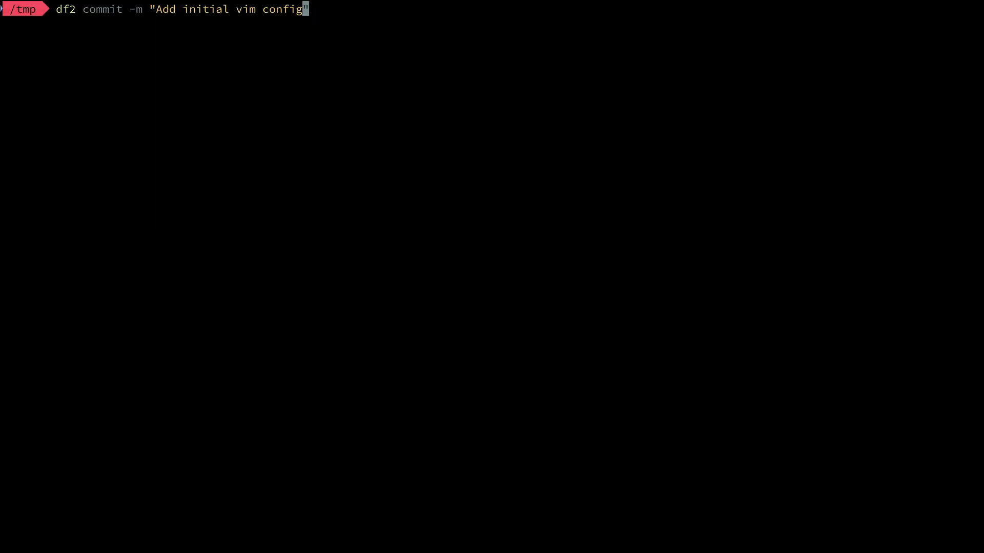
Commit .fakevimrc as 'Add initial vim config', push with df2, and check df2 status.
key(Return)
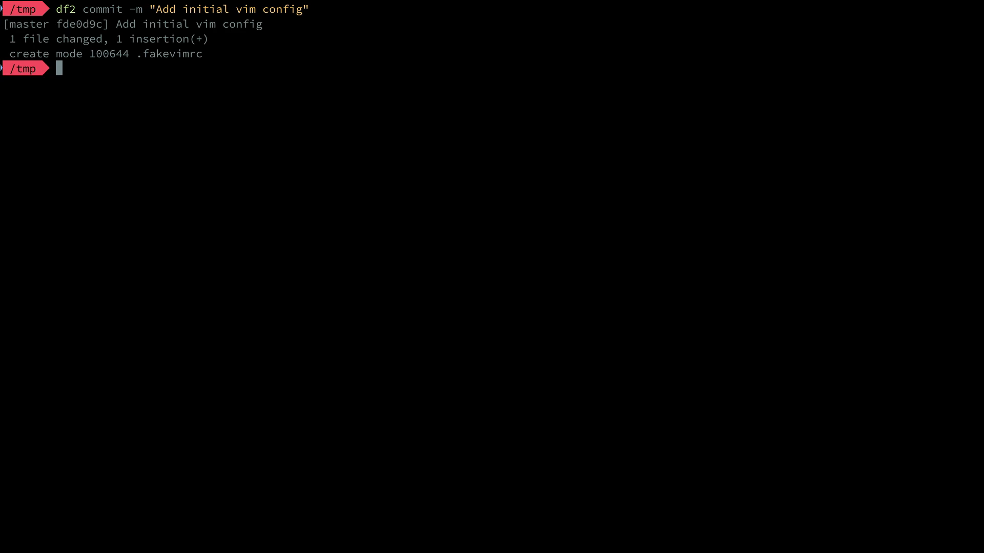
text(df2 p)
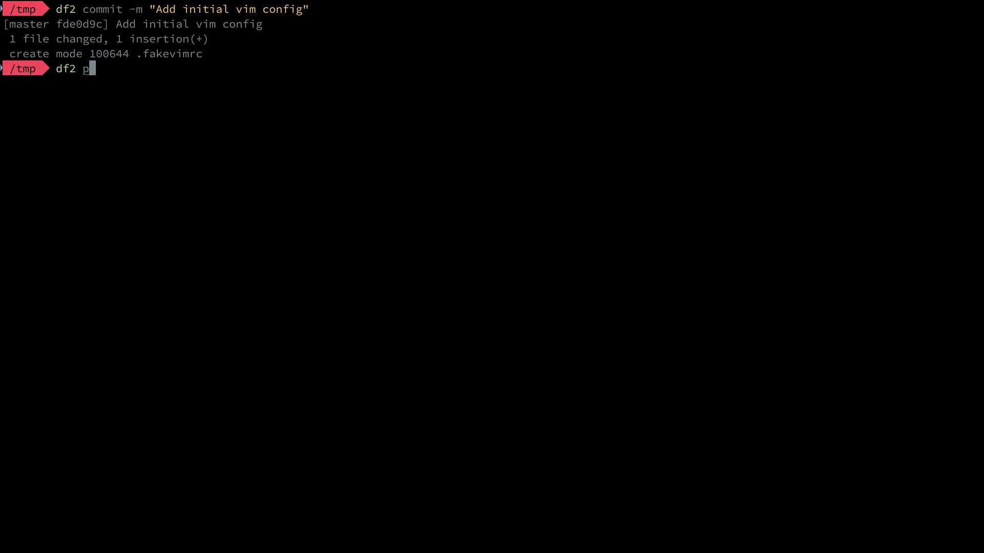
text(ush)
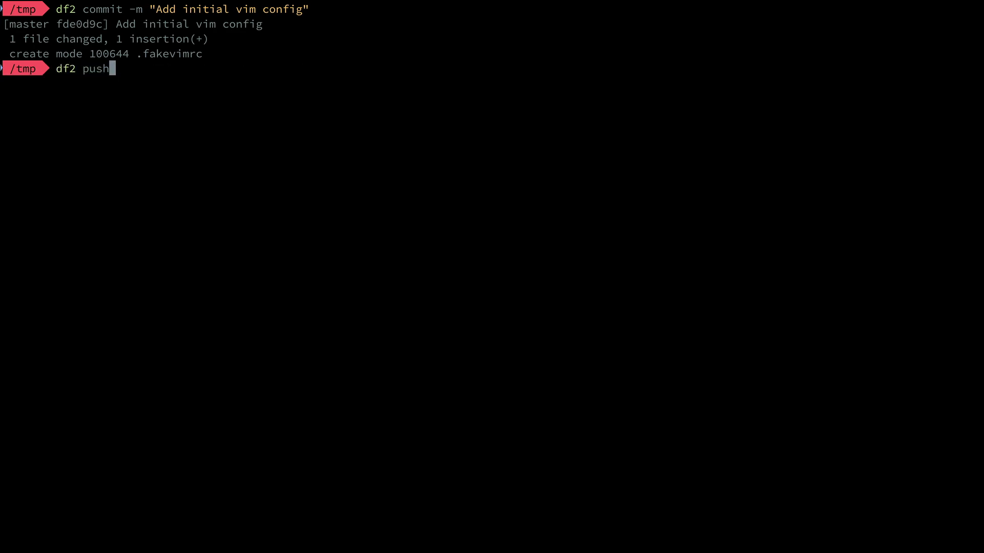
key(Return)
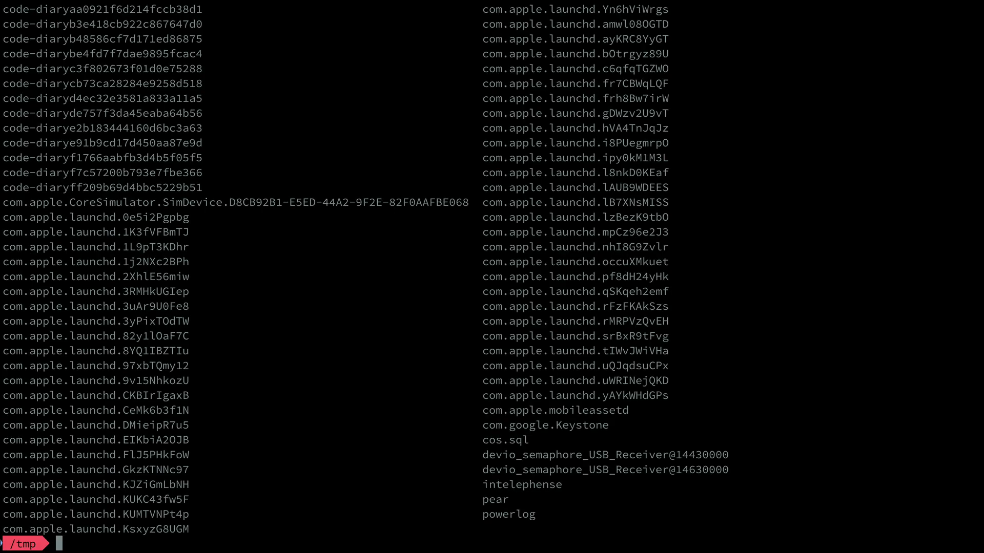
key(Return)
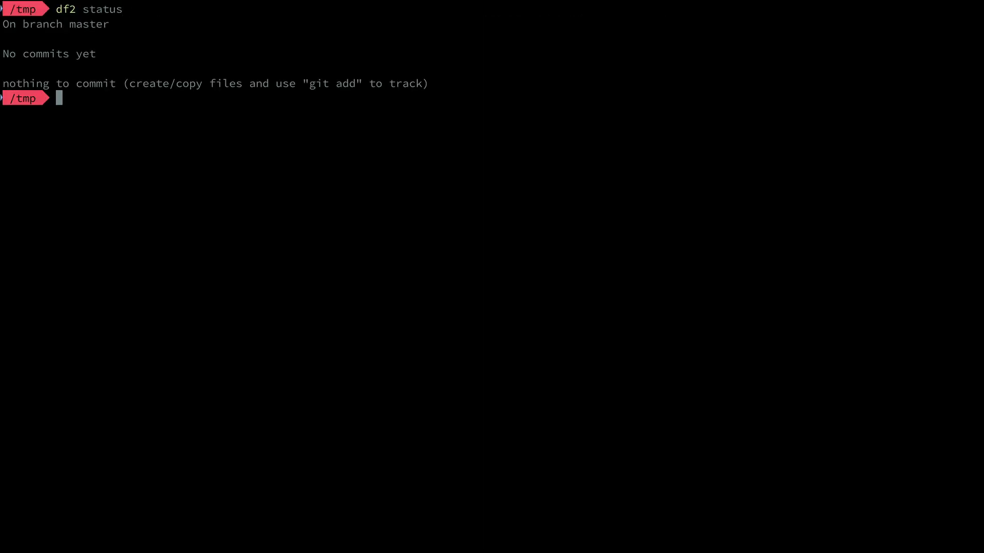
text(git add .fakevimrc)
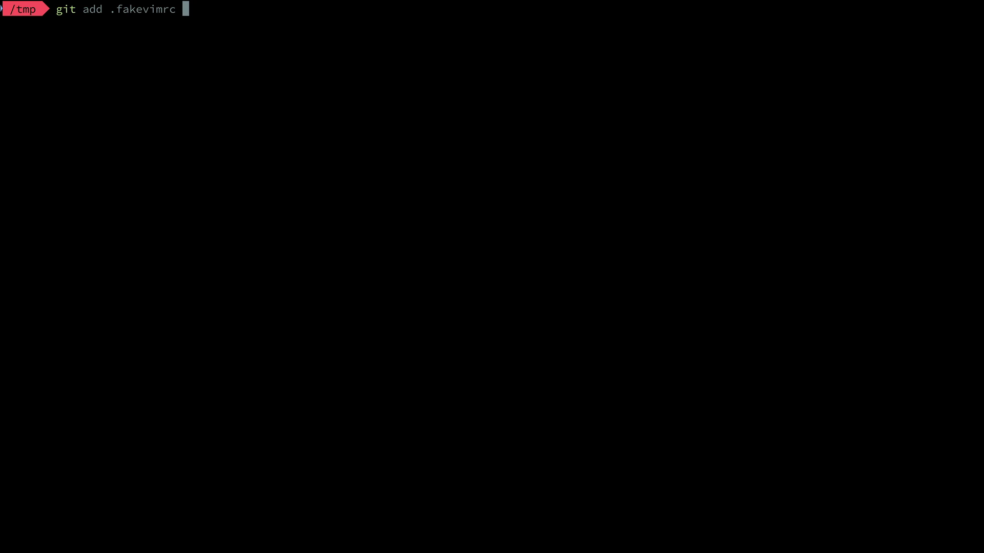
Try git add .fakevimrc (fails outside a repo), then stage it through df2 and check status.
key(Return)
text(df2 sta)
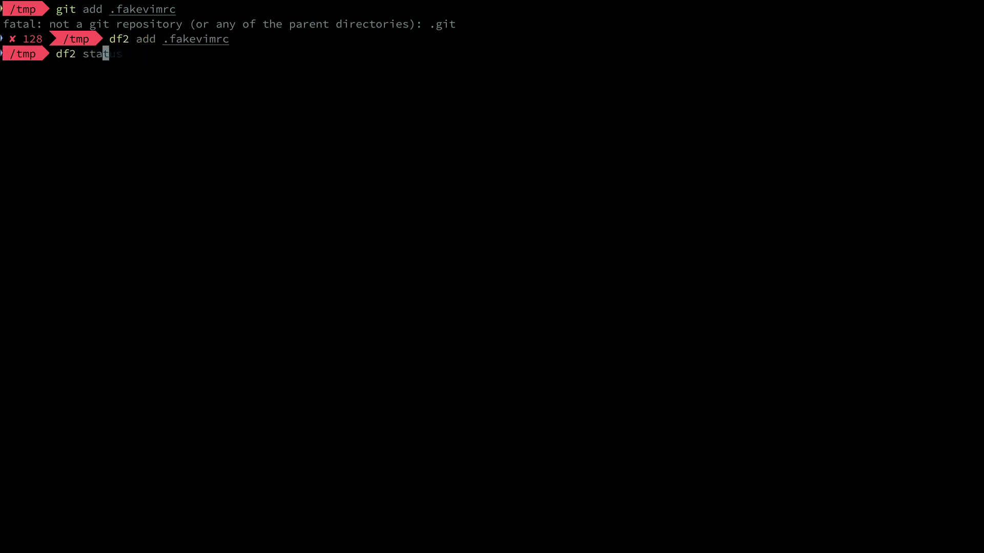
key(Return)
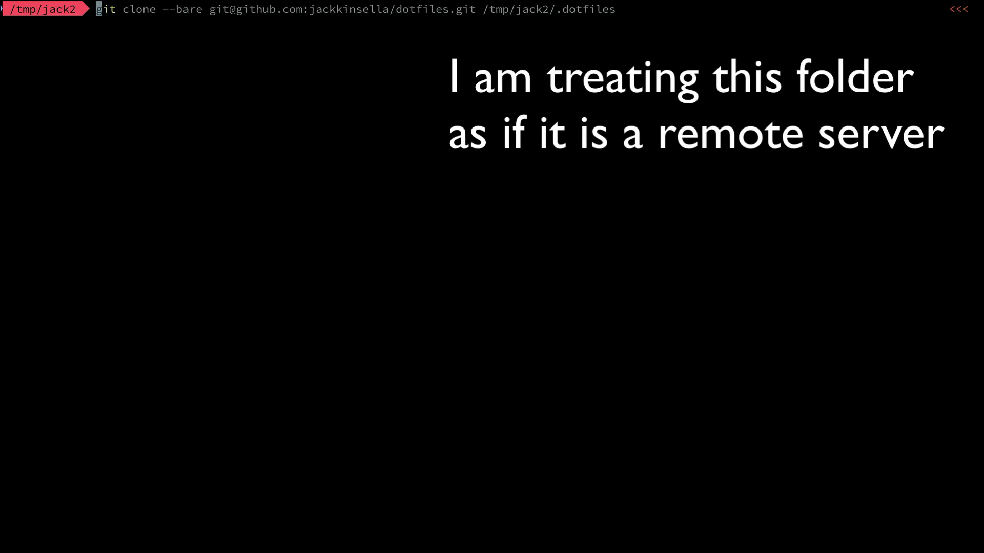
Run the bare clone into /tmp/jack2/.dotfiles and draft the df3 alias with /tmp/jack2 as work-tree.
key(Return)
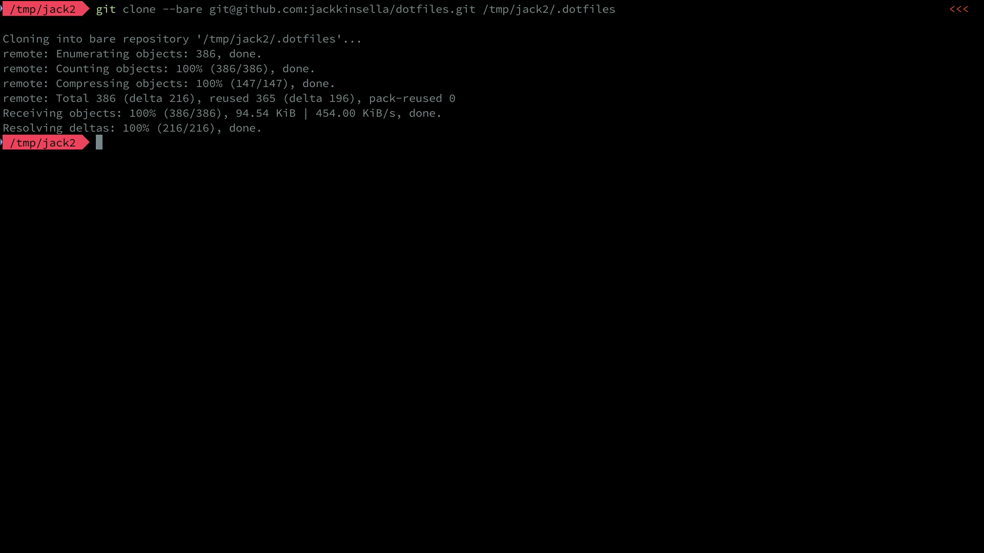
text(alias df3='/usr/bin/git --git-dir=/tmp/jack2/.dotfiles/ --work-tree=/tmp/jack2')
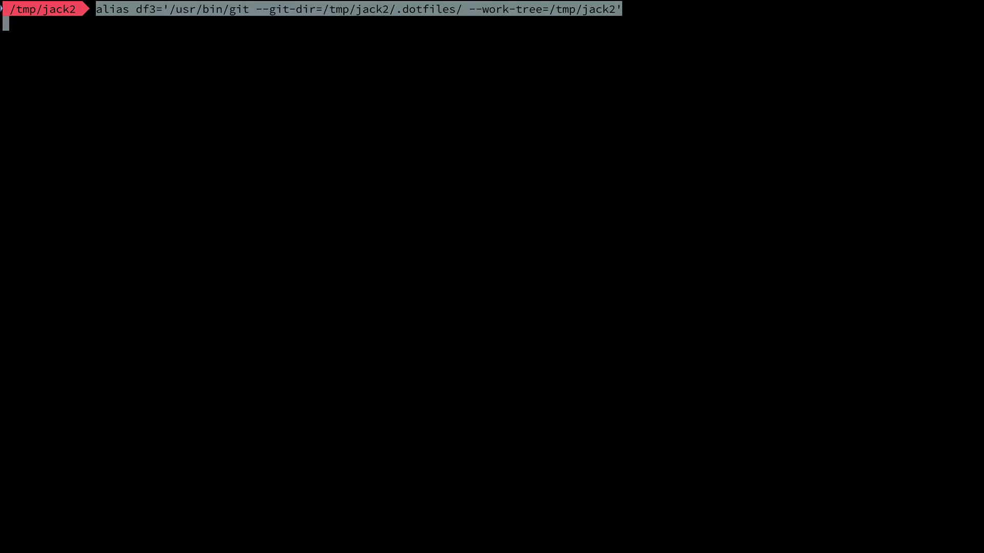
Define df3, check out the dotfiles into /tmp/jack2, then start typing an apt-get install of build tools.
key(Return)
text(d)
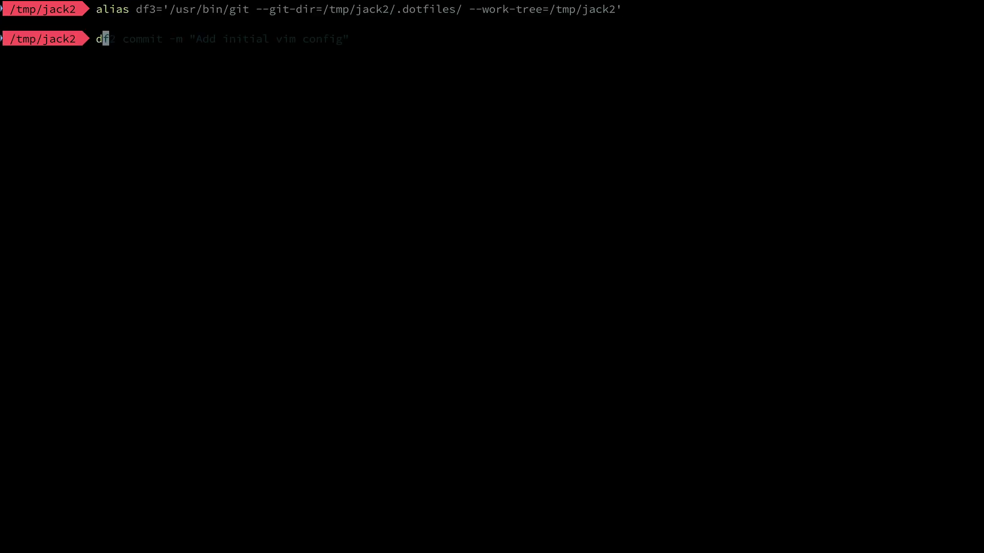
text(f3 checkout)
key(Return)
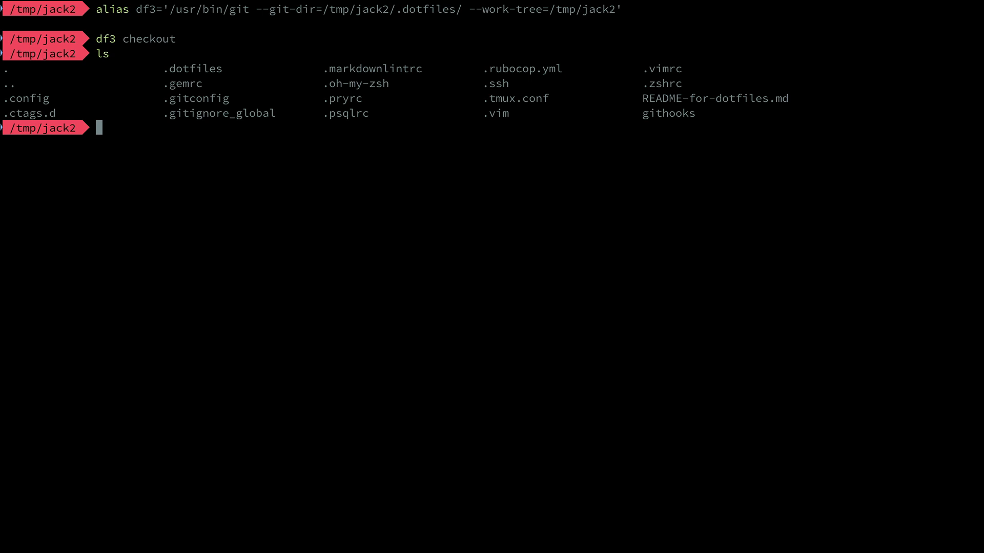
text(apt-get install -y build-essential openssl curl wget cm)
text(nvim -u ./.config/nvim/init.vim)
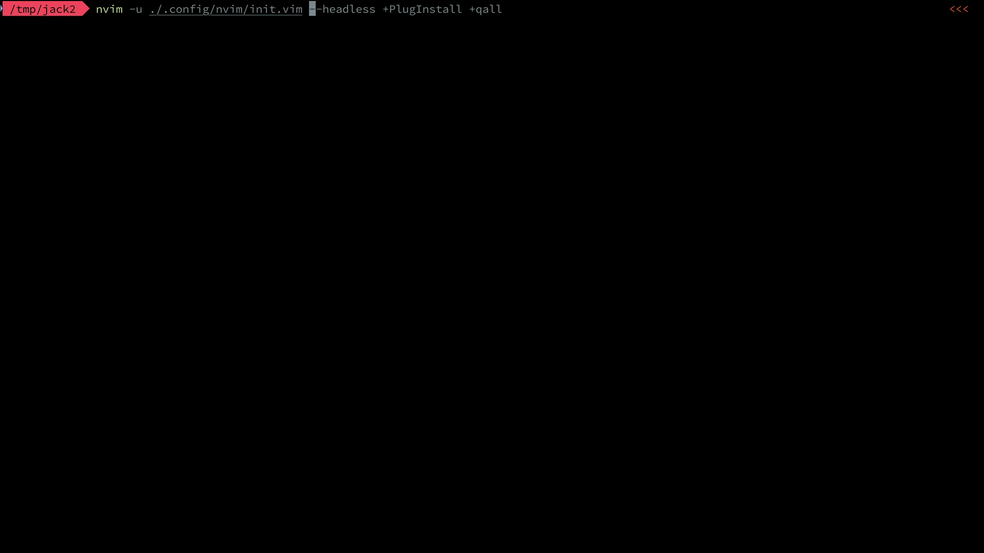
Edit the command line toward nvim -u ./.config/nvim/init.vim --headless +PlugInstall +qall.
text(-)
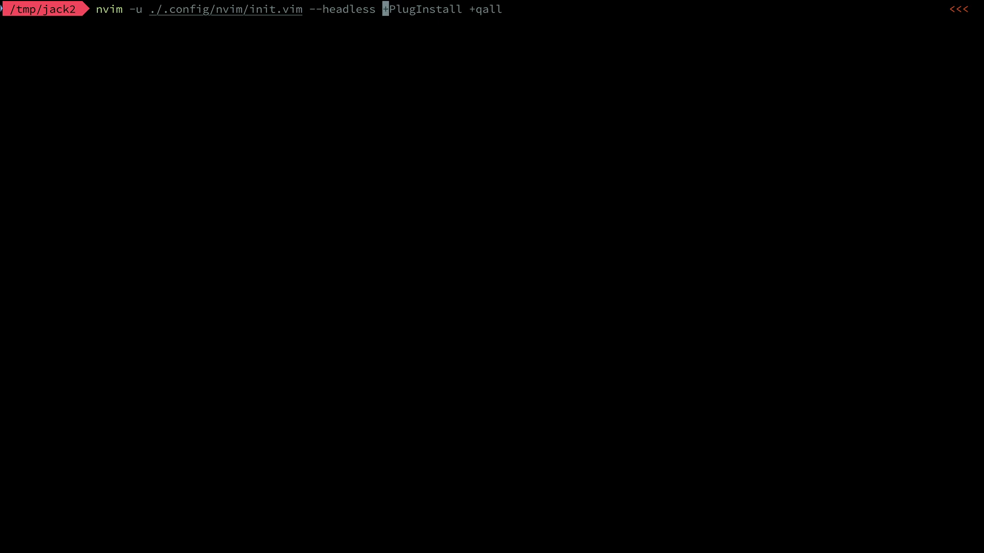